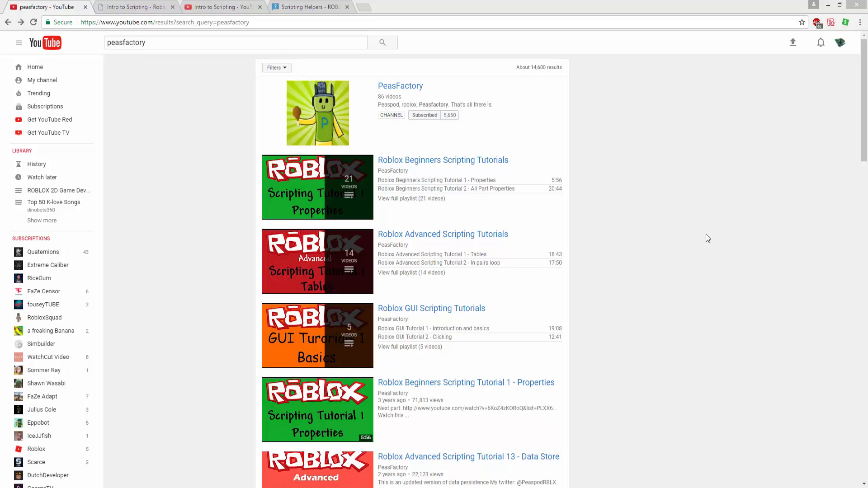
pyautogui.moveTo(756, 217)
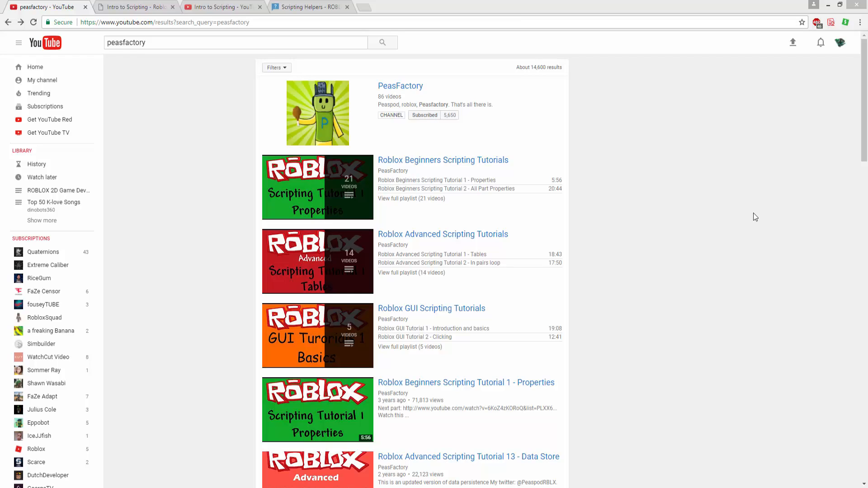
pyautogui.moveTo(753, 210)
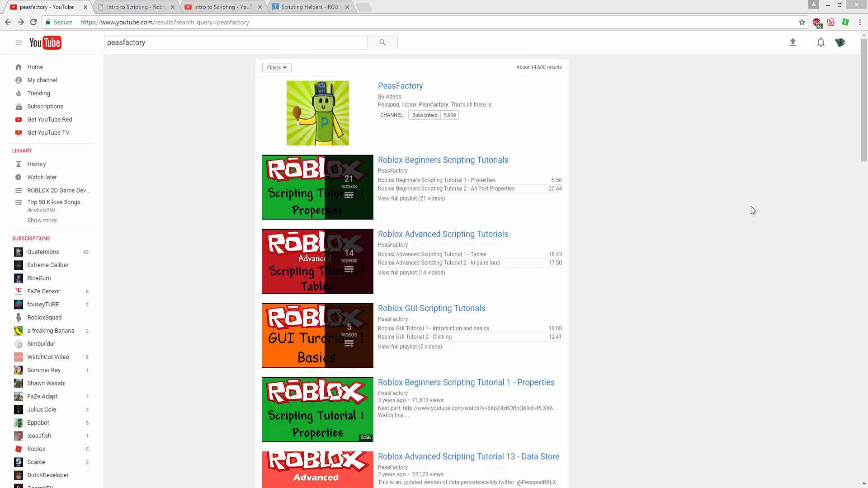
pyautogui.moveTo(450, 107)
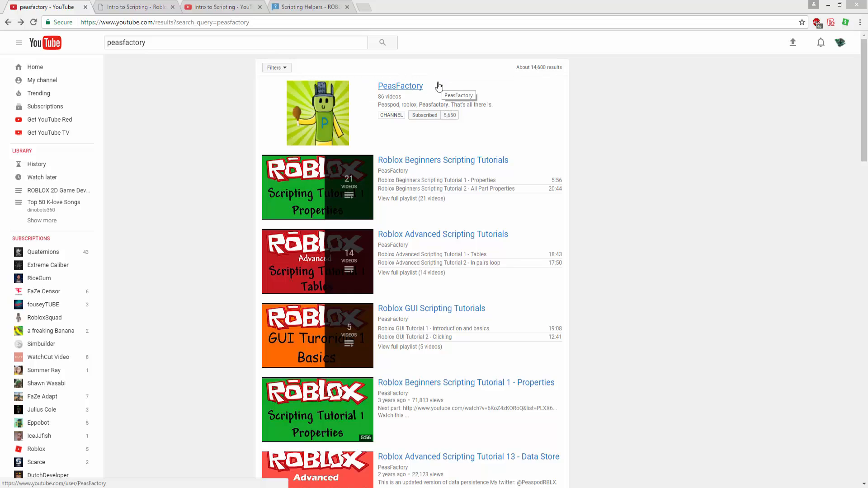
pyautogui.moveTo(757, 281)
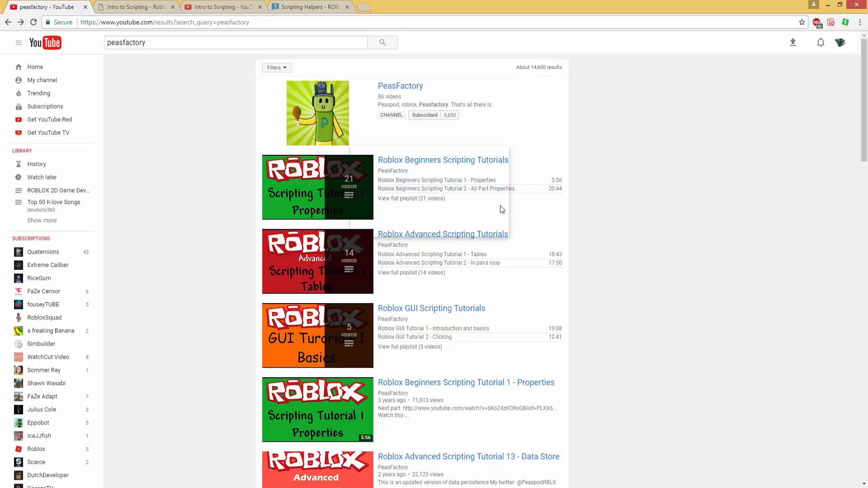
pyautogui.moveTo(135, 7)
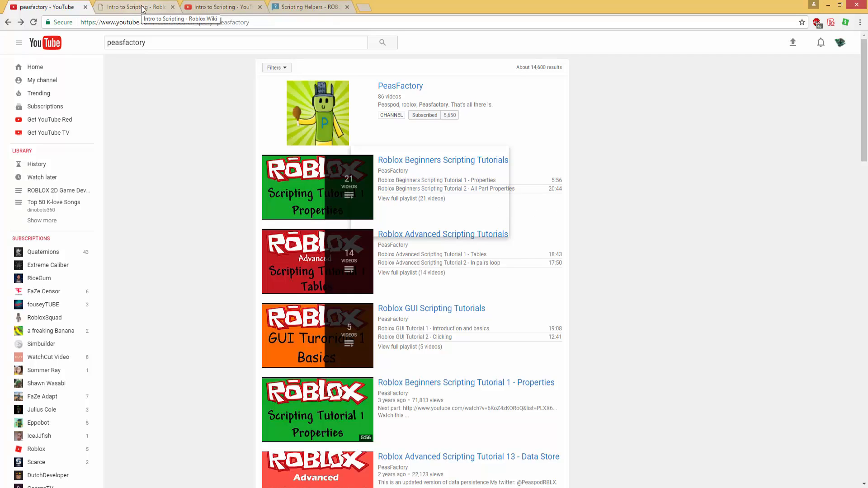
pyautogui.moveTo(215, 235)
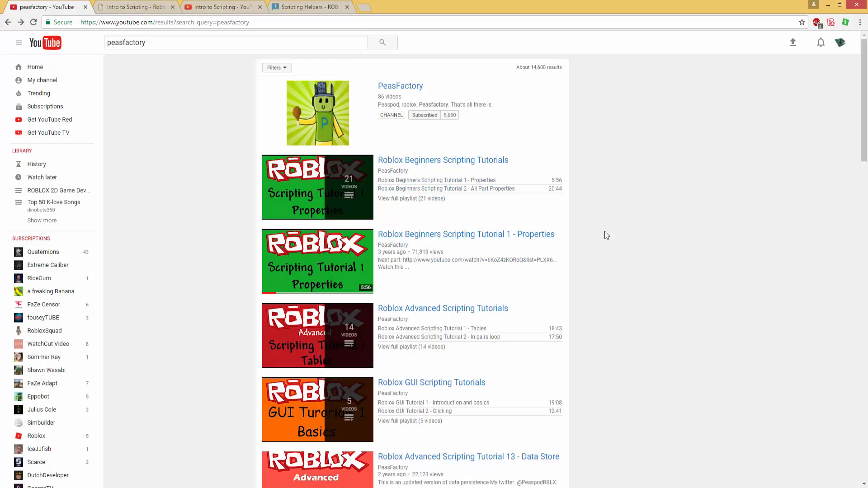
pyautogui.moveTo(588, 296)
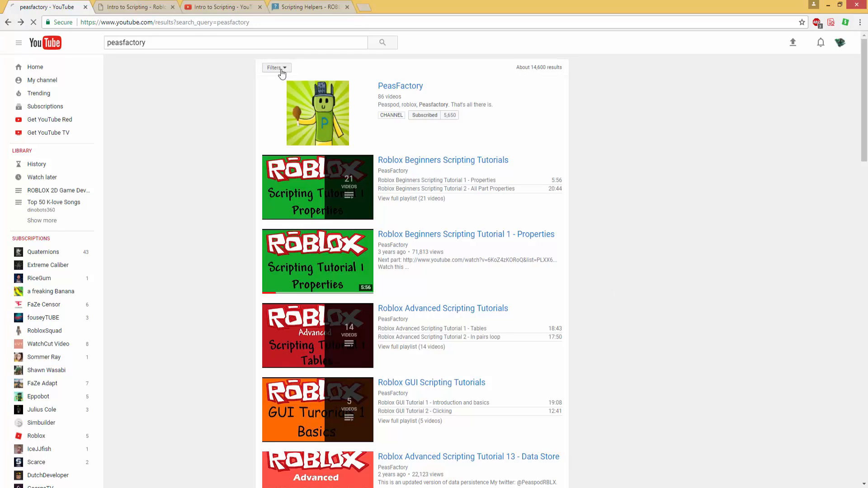
pyautogui.moveTo(236, 251)
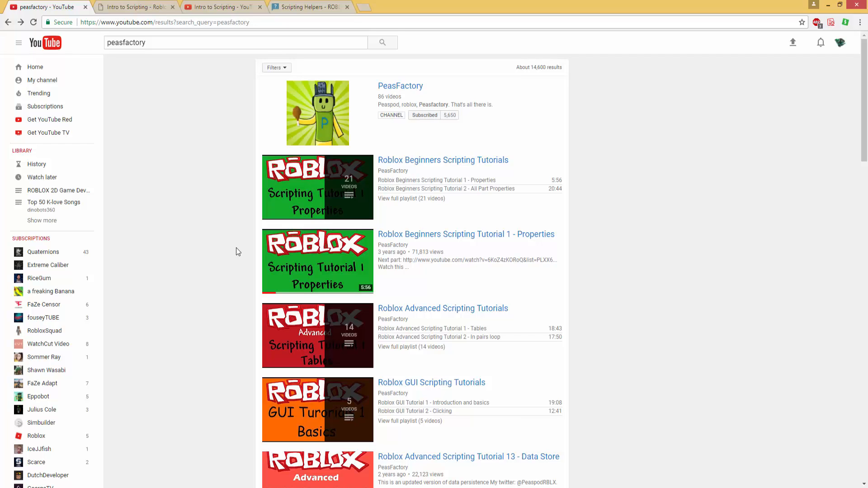
pyautogui.moveTo(197, 302)
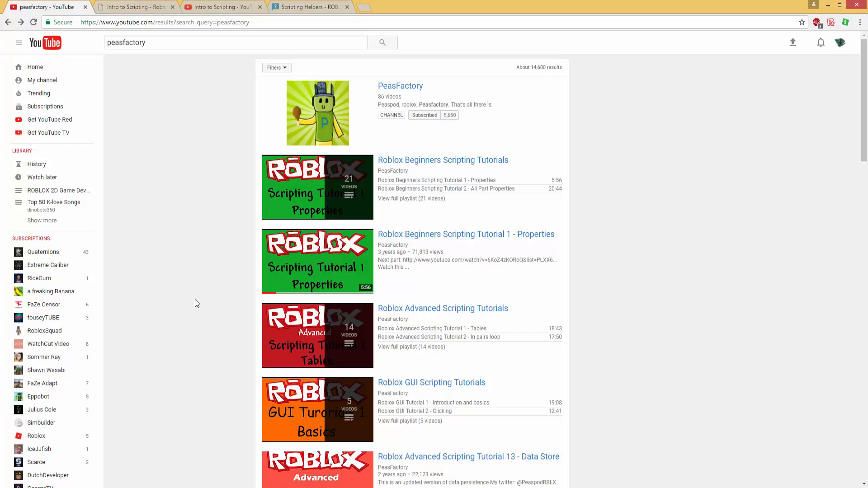
pyautogui.moveTo(175, 274)
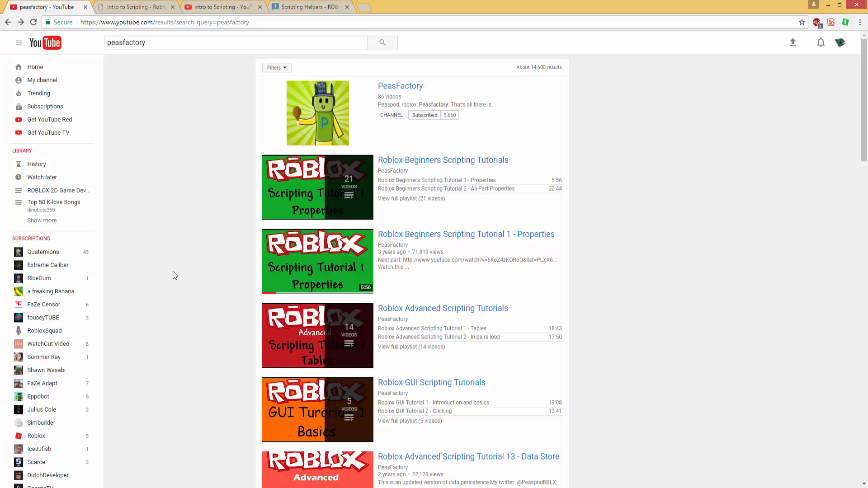
pyautogui.moveTo(184, 280)
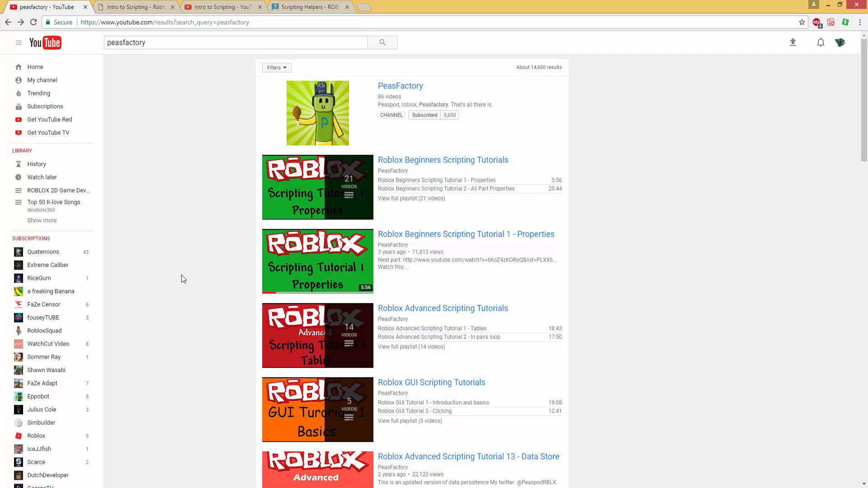
# Browse the search results and go to the PeasFactory channel's playlists
pyautogui.scroll(-3)
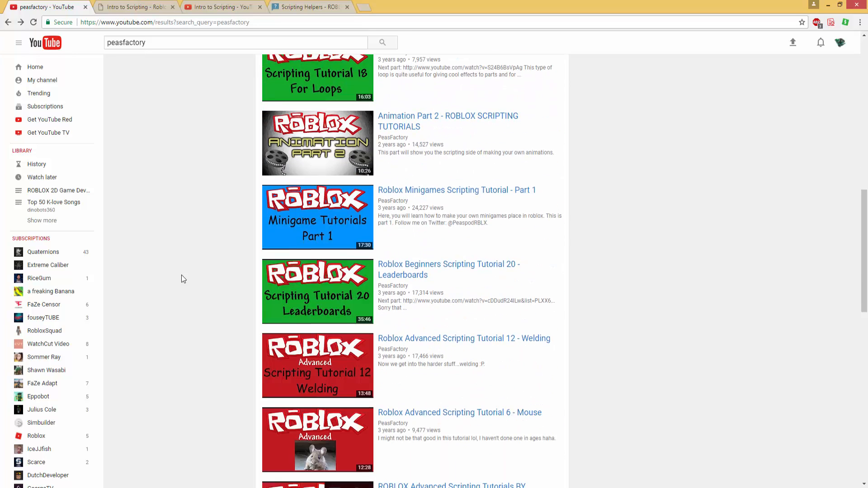
pyautogui.scroll(-3)
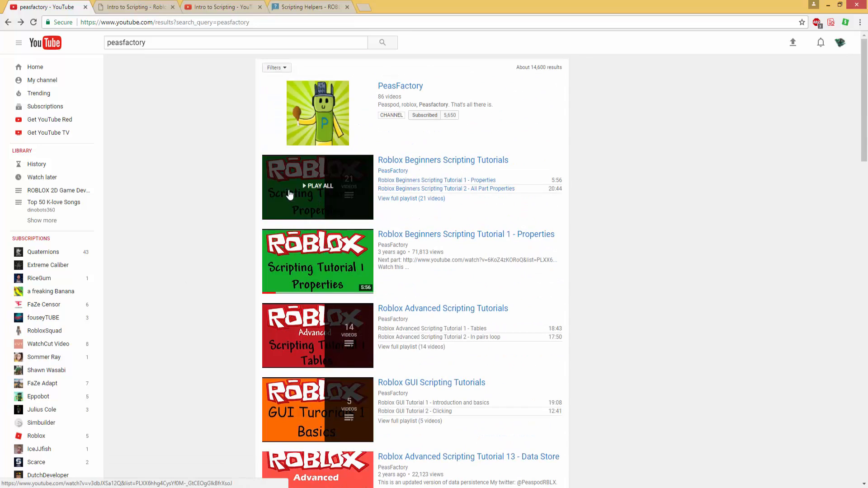
pyautogui.moveTo(294, 183)
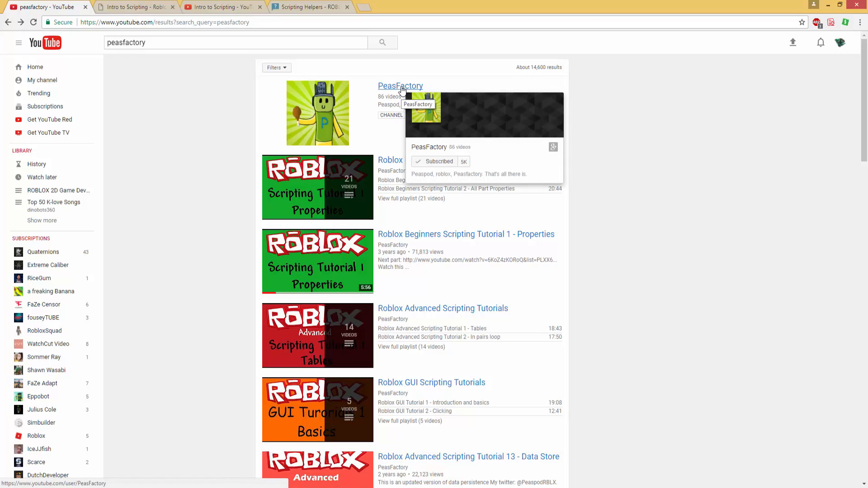
pyautogui.click(401, 86)
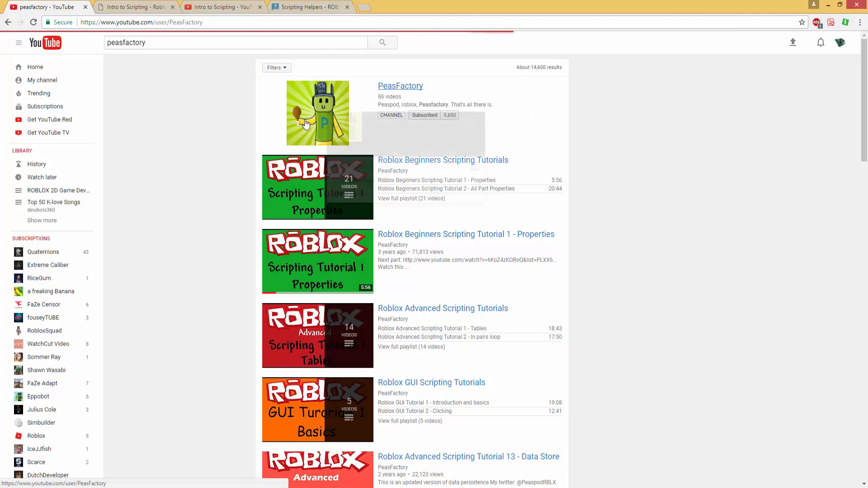
pyautogui.click(400, 85)
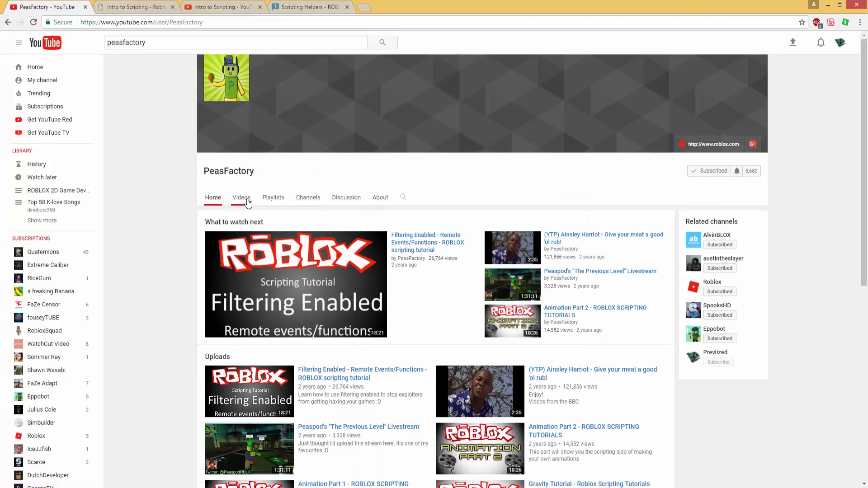
pyautogui.click(241, 197)
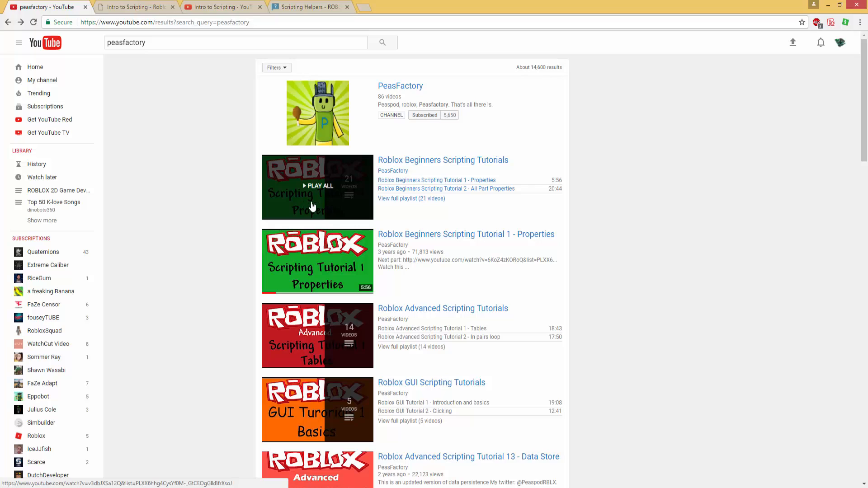
pyautogui.moveTo(250, 189)
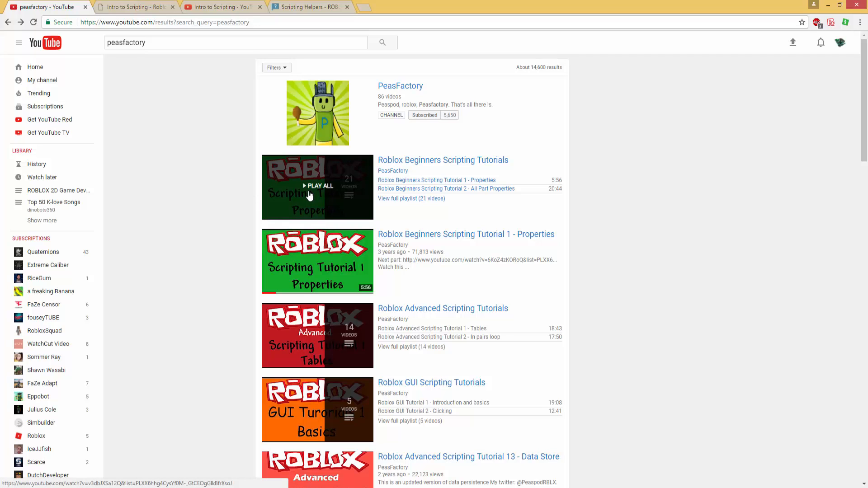
pyautogui.moveTo(321, 197)
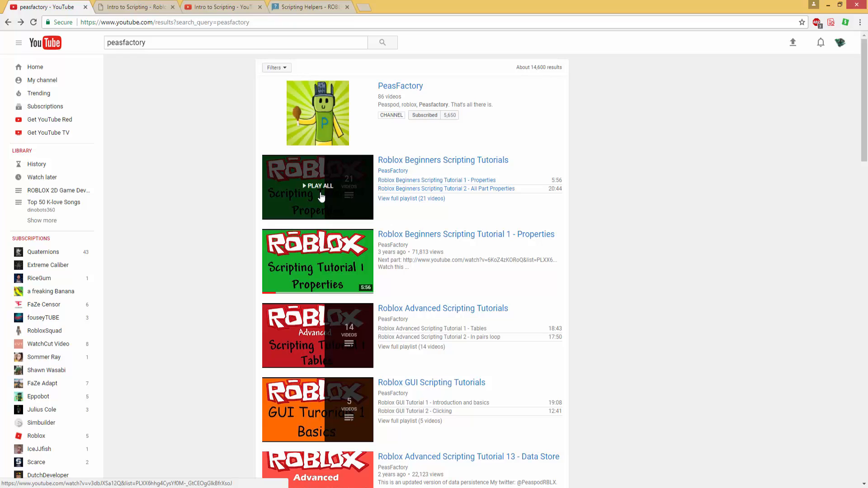
# Play the Roblox Beginners Scripting Tutorials playlist and look over Tutorial 1 - Properties and its 21-video list
pyautogui.click(318, 185)
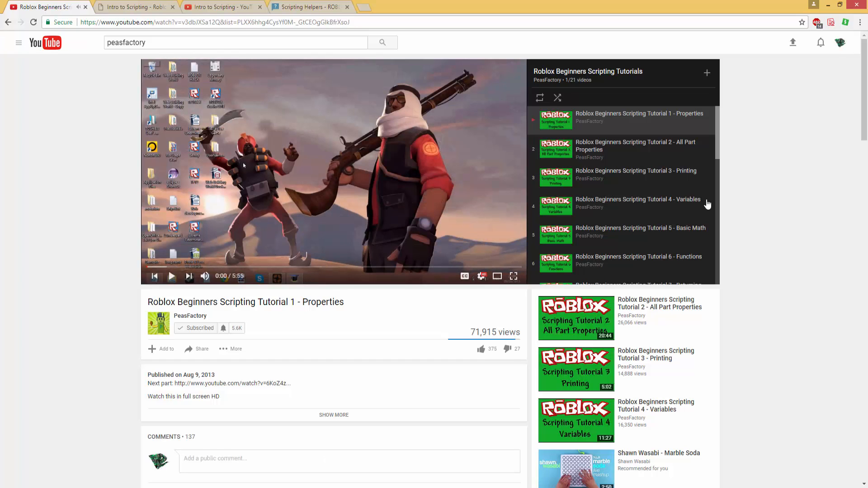
pyautogui.moveTo(637, 204)
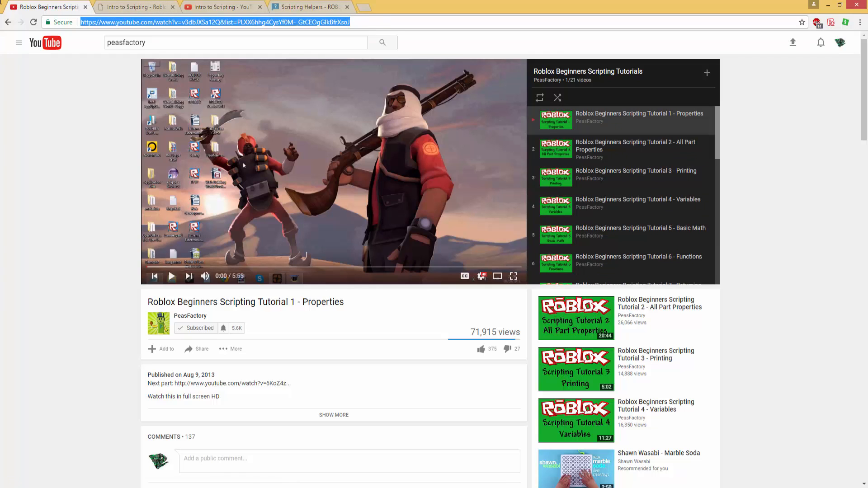
pyautogui.moveTo(112, 167)
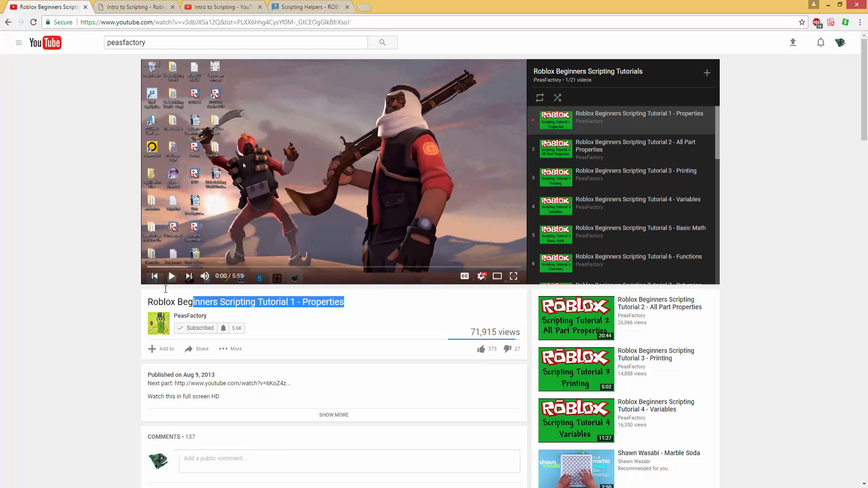
pyautogui.click(365, 305)
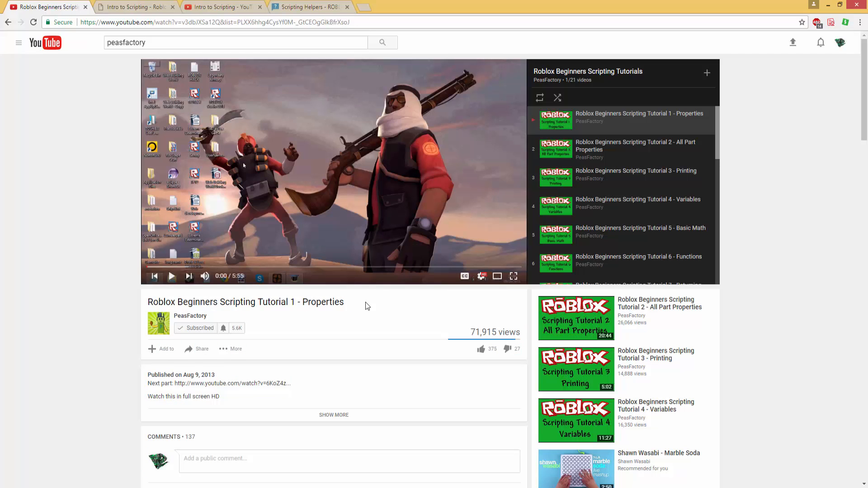
pyautogui.tripleClick(245, 302)
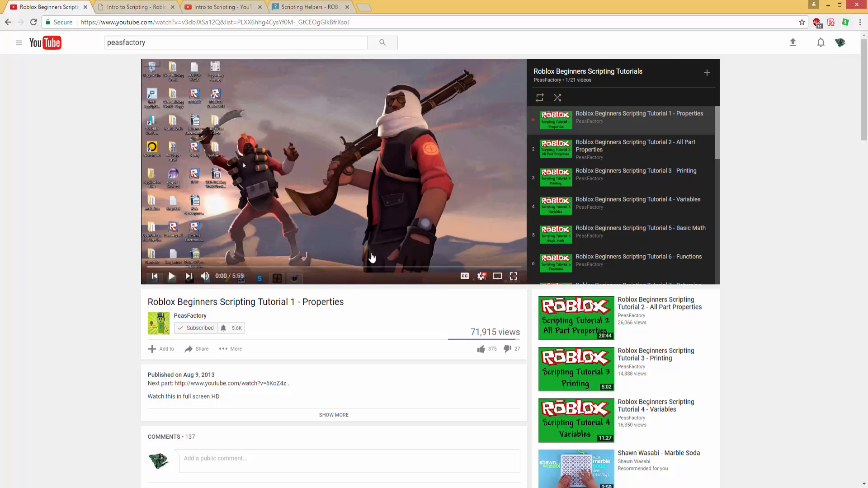
pyautogui.moveTo(626, 268)
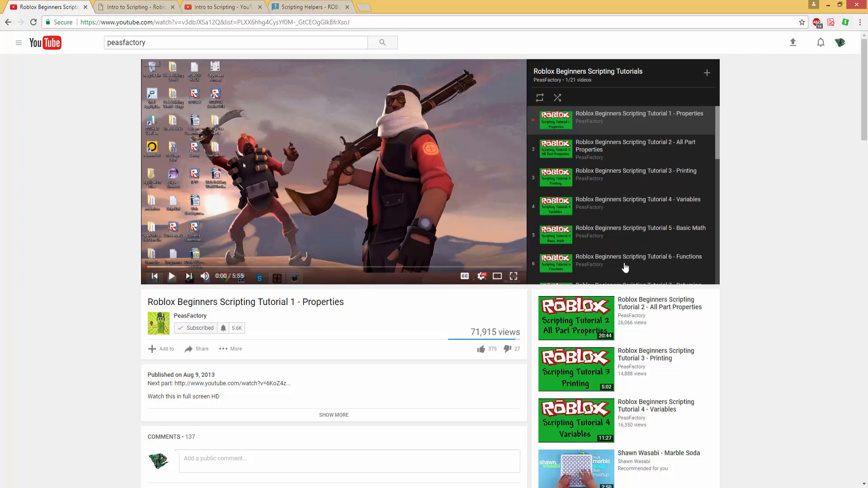
pyautogui.scroll(-3)
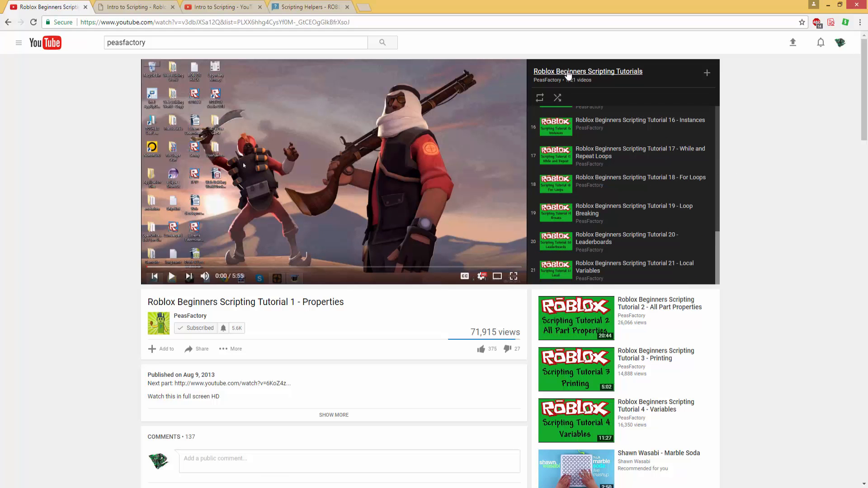
pyautogui.scroll(-3)
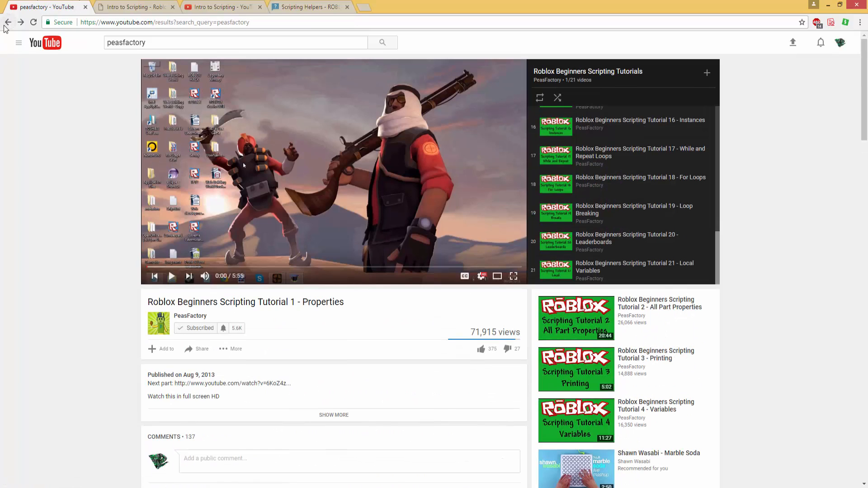
# Return to the results, play the Roblox Advanced Scripting Tutorials playlist and pause Tutorial 1 - Tables
pyautogui.click(8, 22)
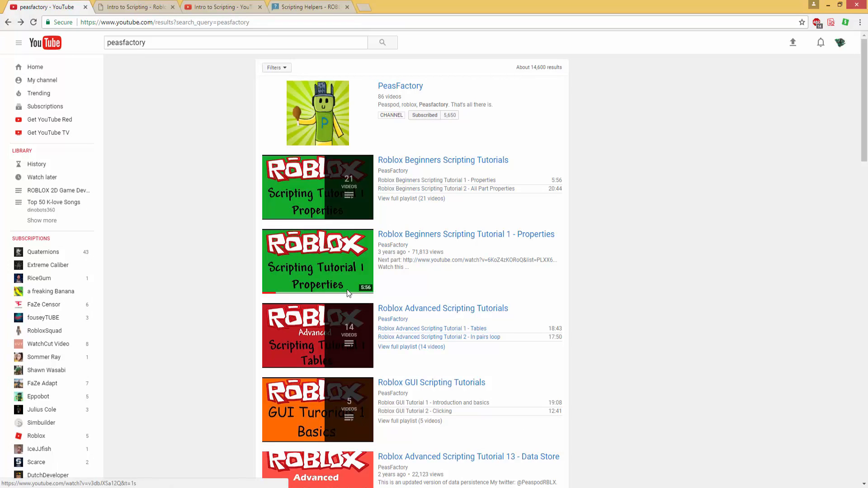
pyautogui.click(235, 42)
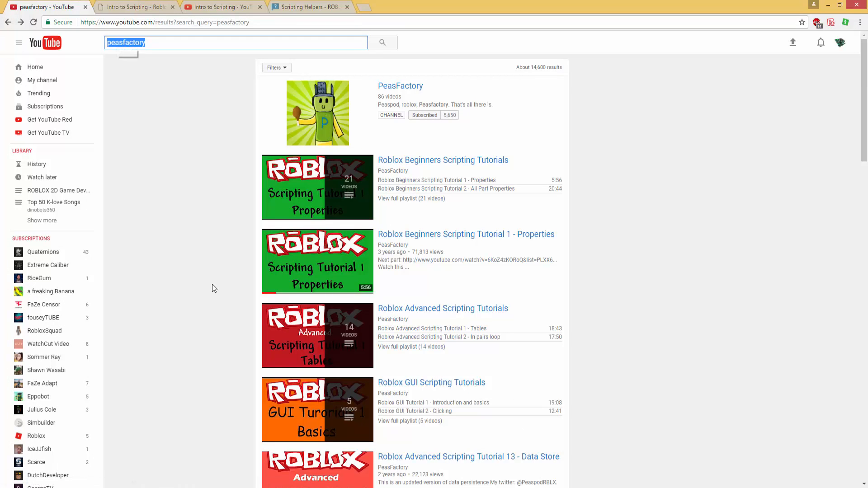
pyautogui.moveTo(317, 335)
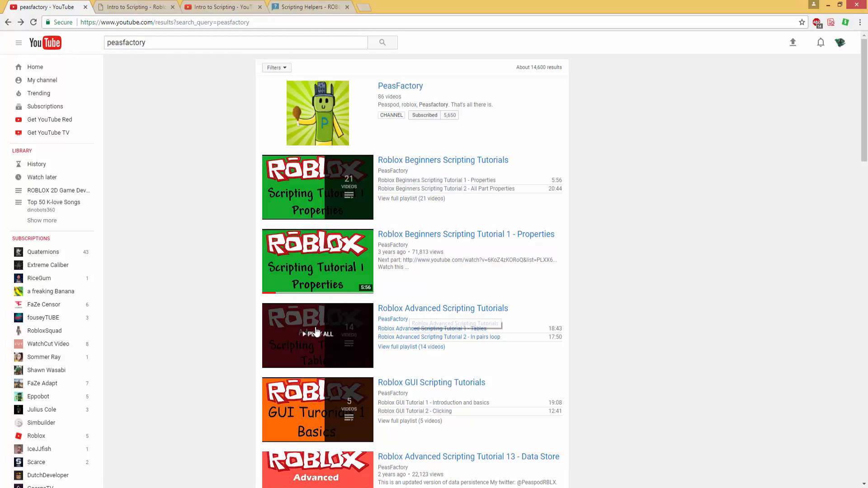
pyautogui.click(317, 334)
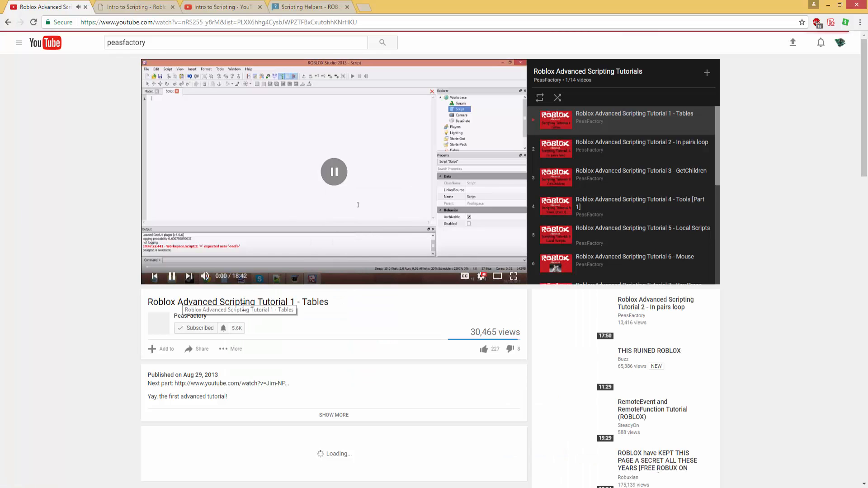
pyautogui.click(334, 172)
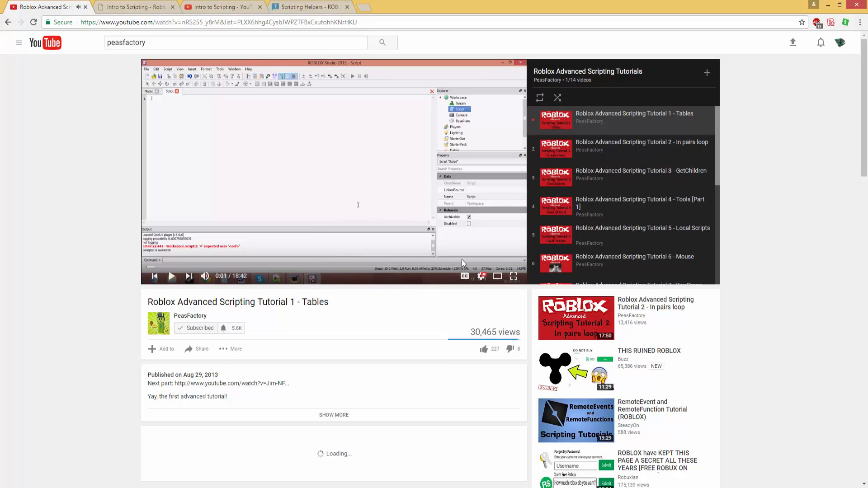
pyautogui.scroll(-3)
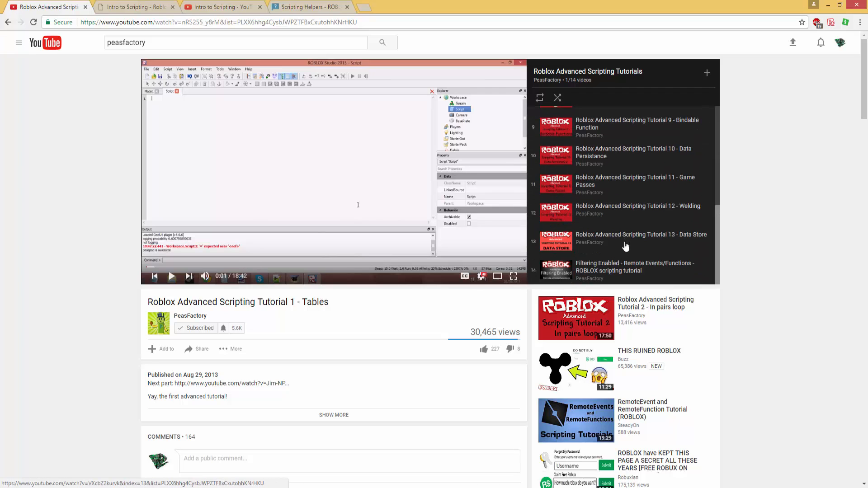
# Watch Tutorial 13 - Data Store, skipping ahead and viewing it full screen
pyautogui.click(626, 240)
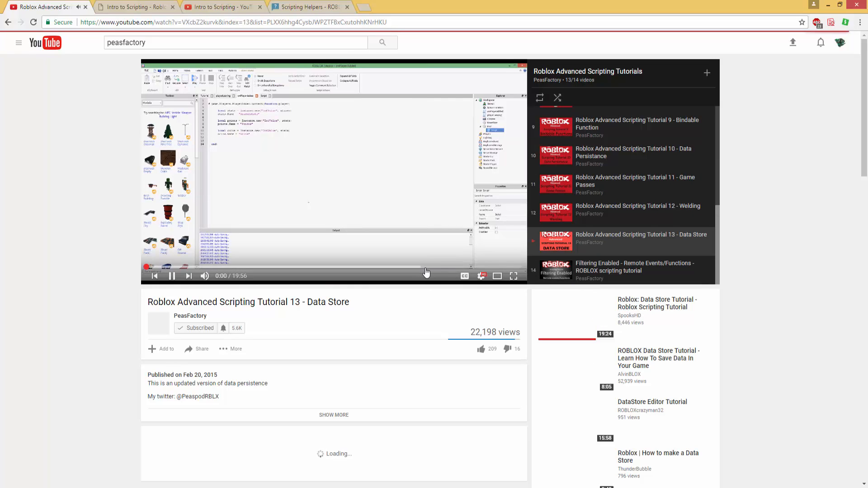
pyautogui.click(514, 276)
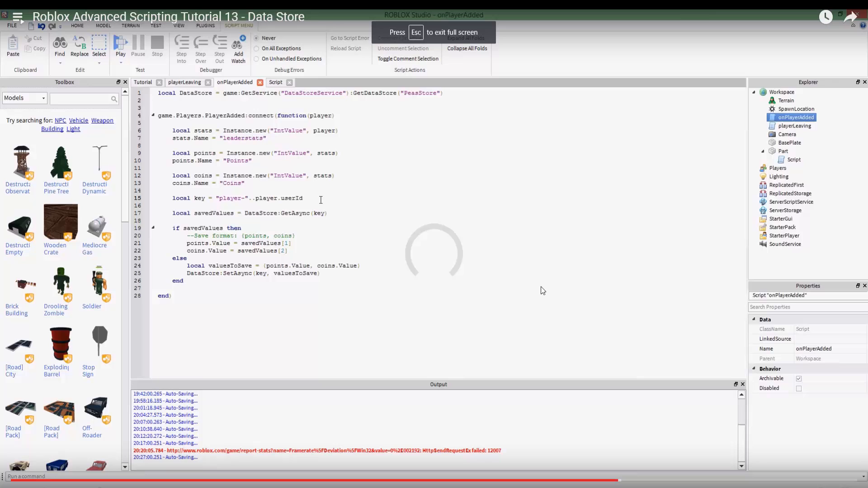
pyautogui.doubleClick(229, 198)
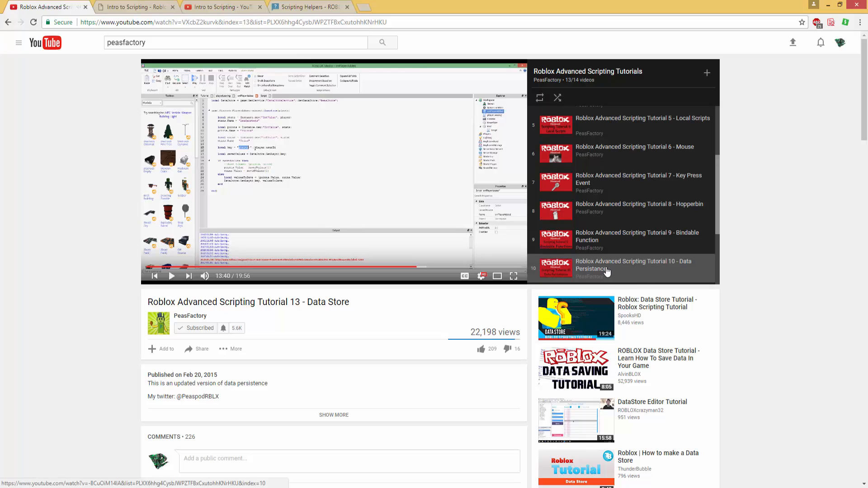
pyautogui.scroll(-3)
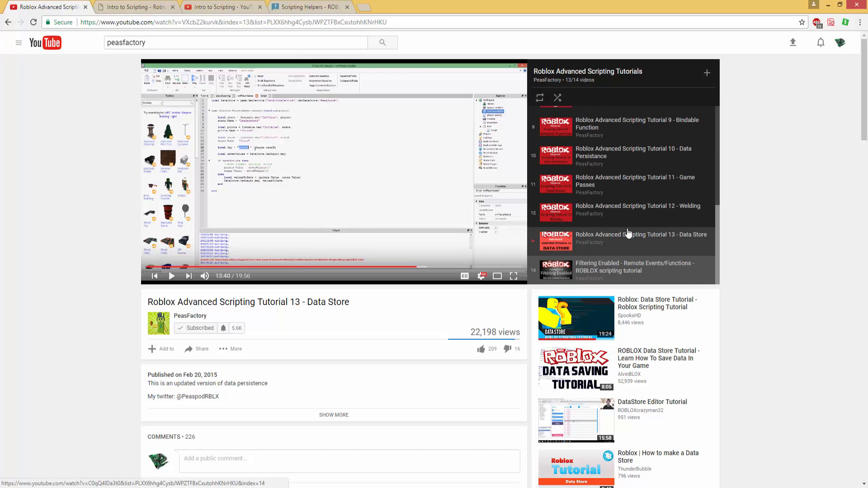
pyautogui.moveTo(657, 156)
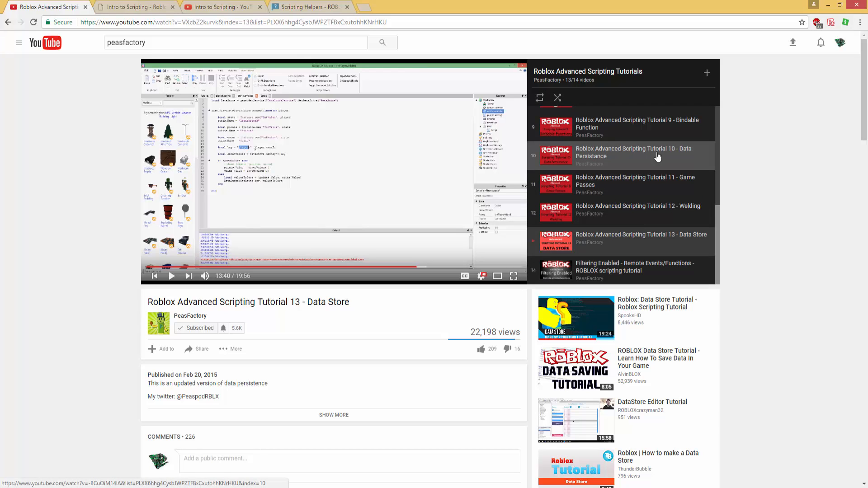
# Visit Tutorial 10 - Data Persistance, then go back to the Tables tutorial
pyautogui.click(633, 152)
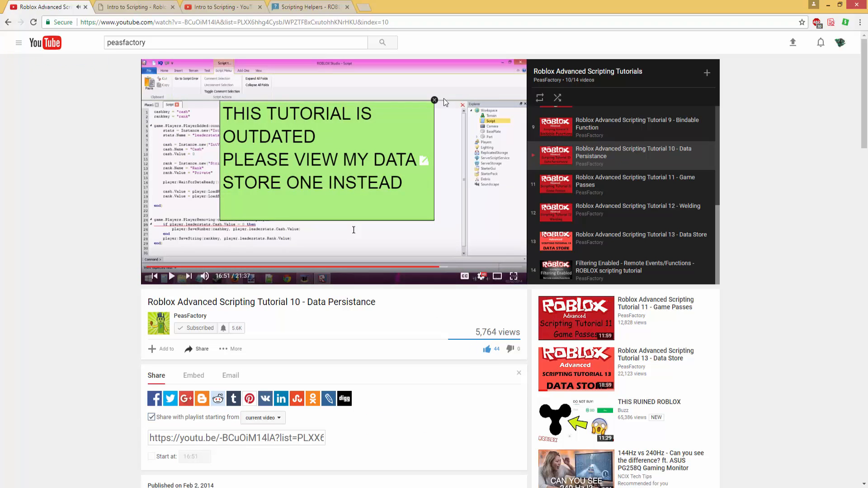
pyautogui.moveTo(318, 123)
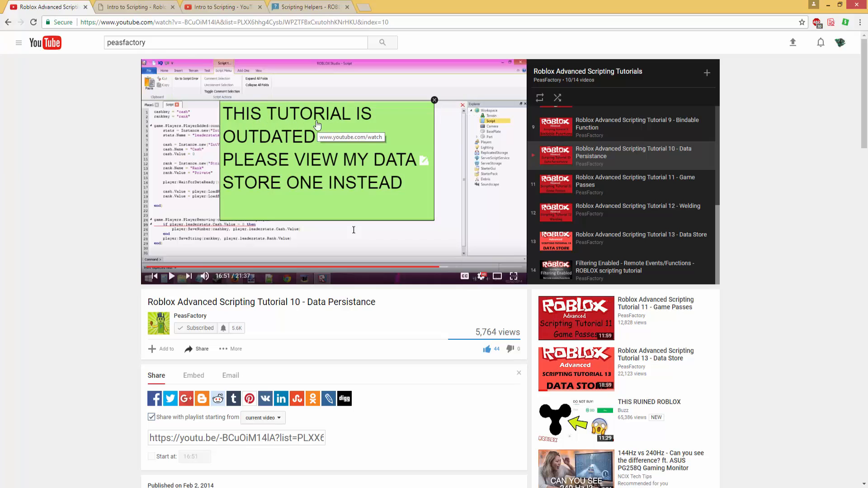
pyautogui.moveTo(427, 115)
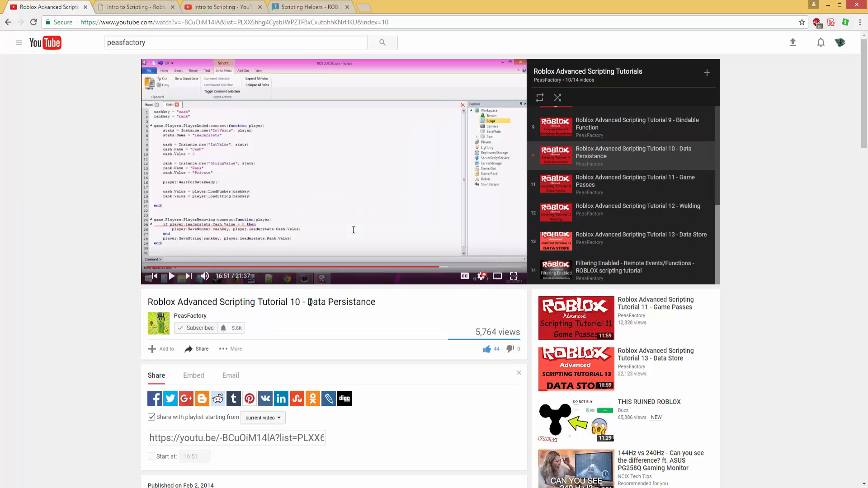
pyautogui.moveTo(41, 46)
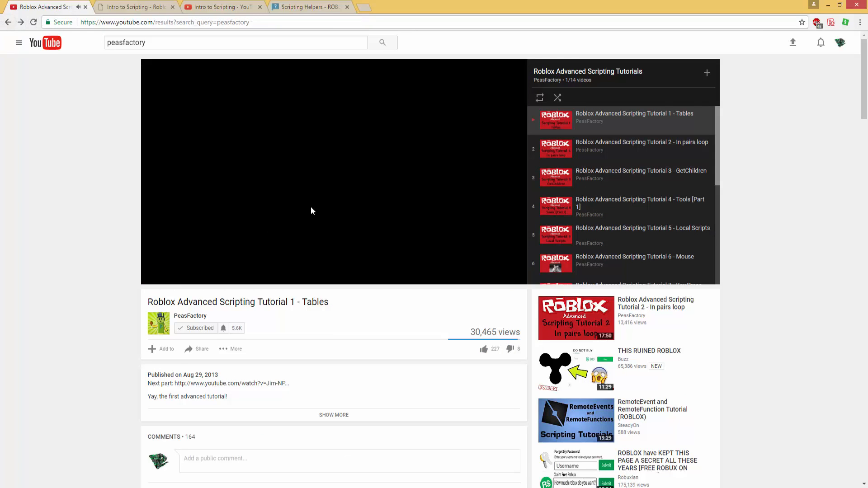
pyautogui.click(8, 21)
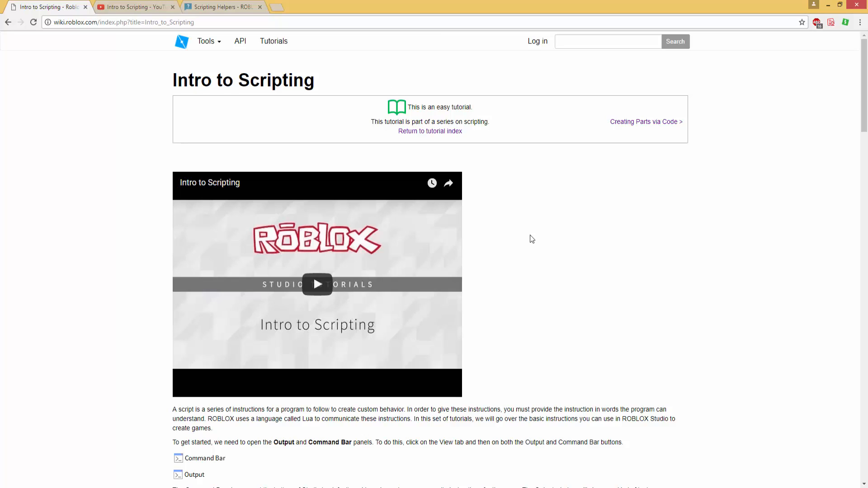
# Read through the Print, Variables and Basic Math sections of the Intro to Scripting wiki page
pyautogui.scroll(-3)
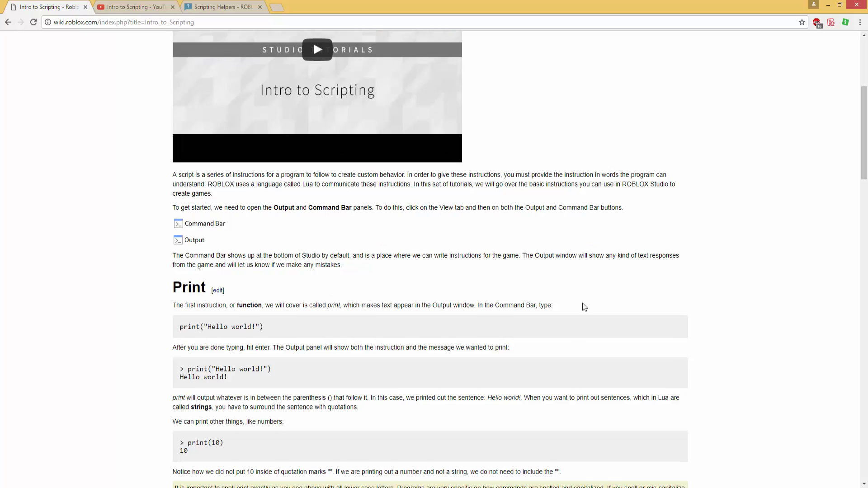
pyautogui.scroll(-3)
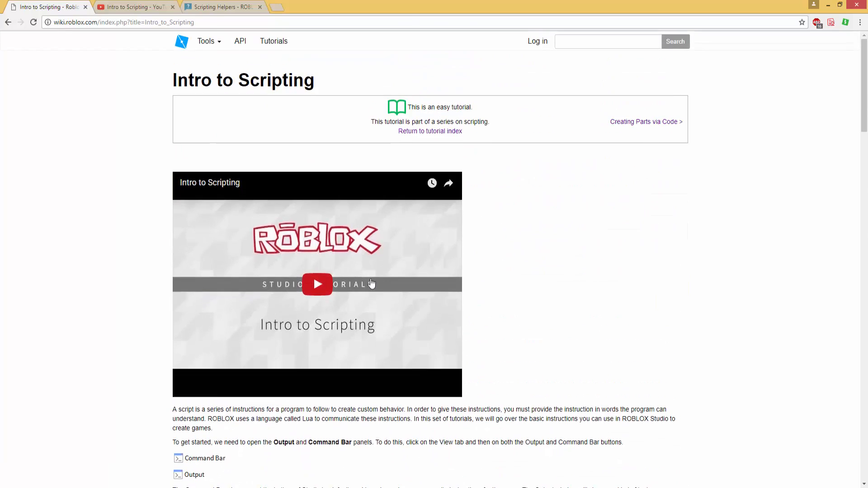
pyautogui.scroll(-3)
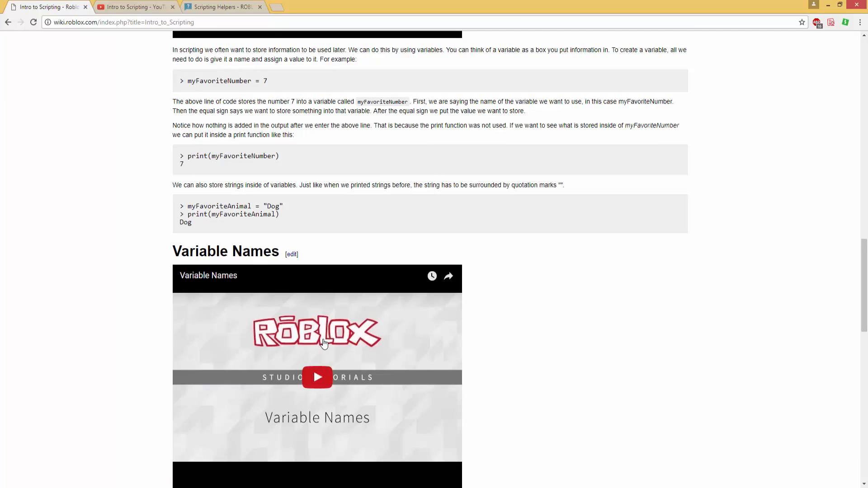
pyautogui.moveTo(142, 250)
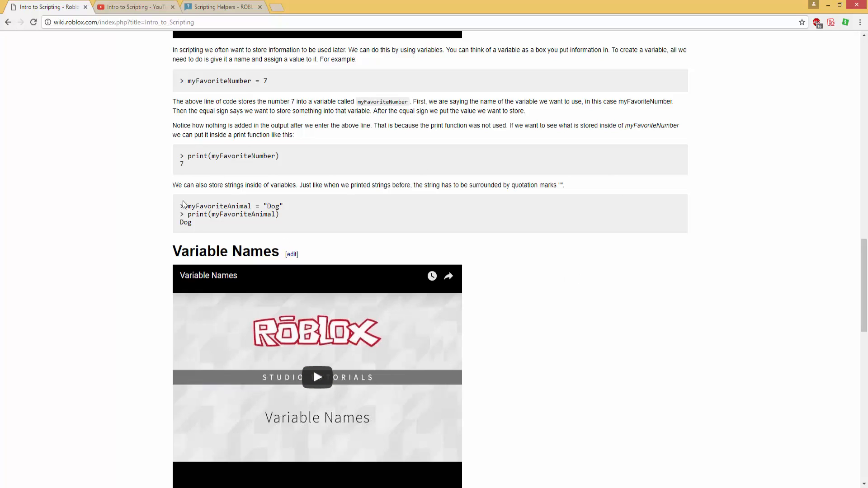
pyautogui.moveTo(272, 128)
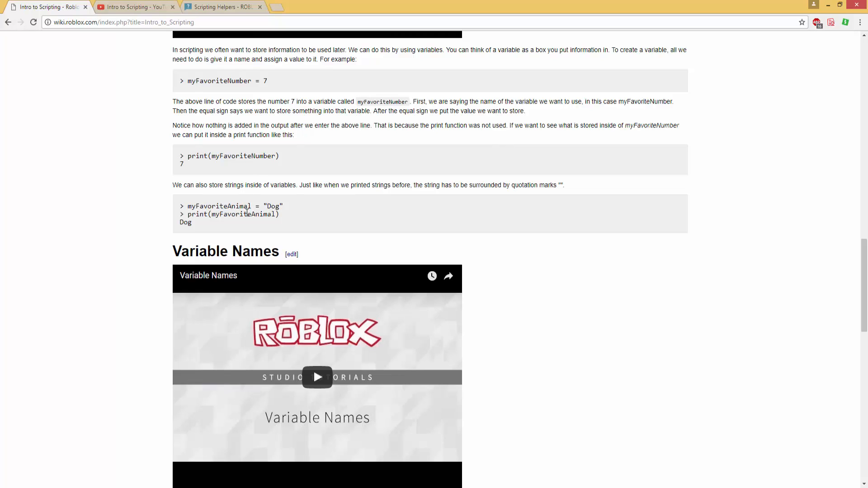
pyautogui.moveTo(501, 182)
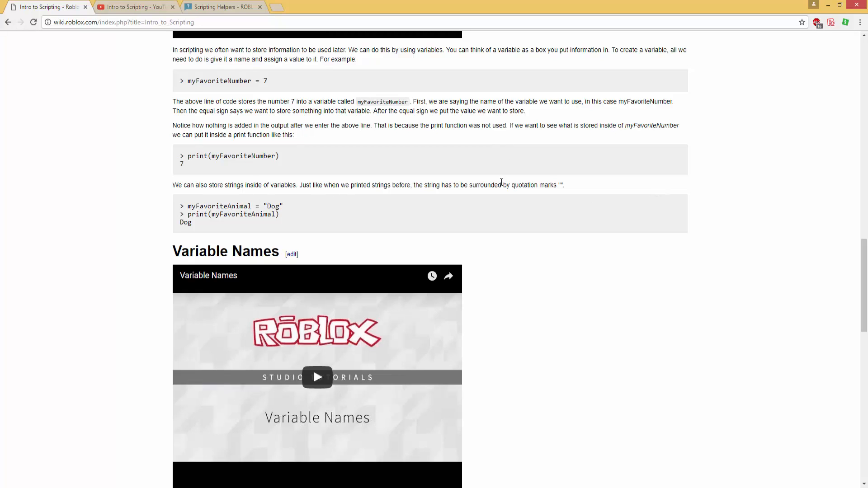
pyautogui.moveTo(380, 147)
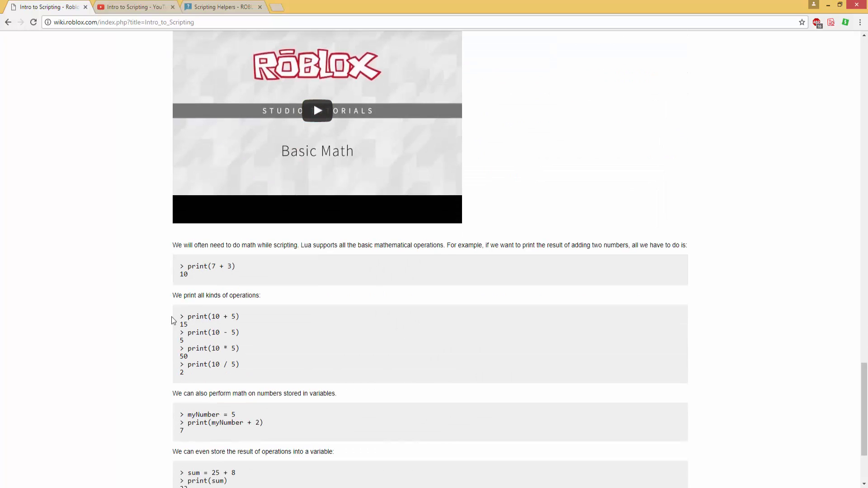
pyautogui.scroll(-3)
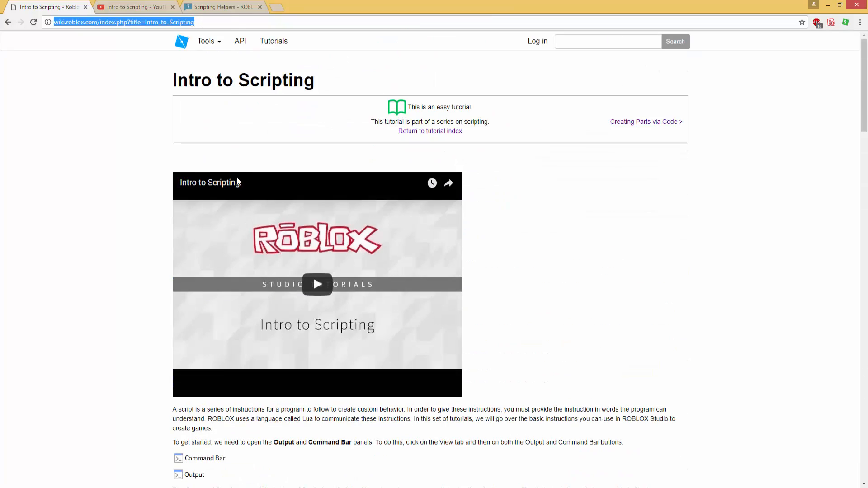
pyautogui.scroll(-3)
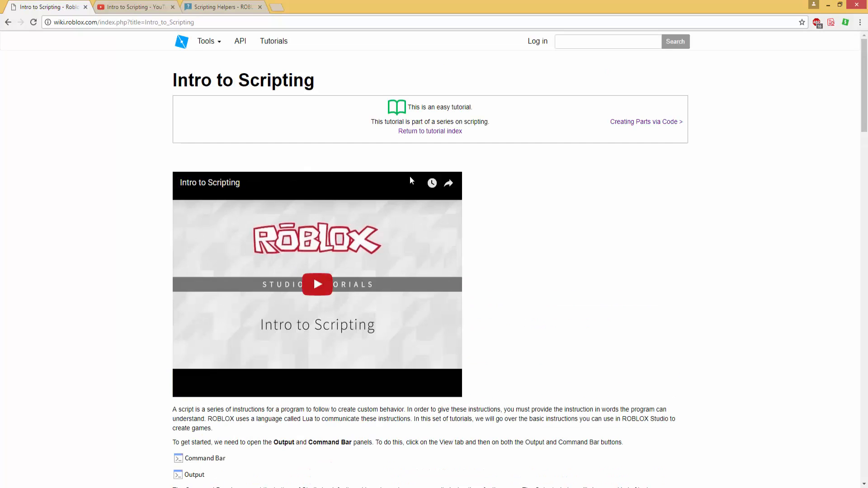
pyautogui.scroll(-3)
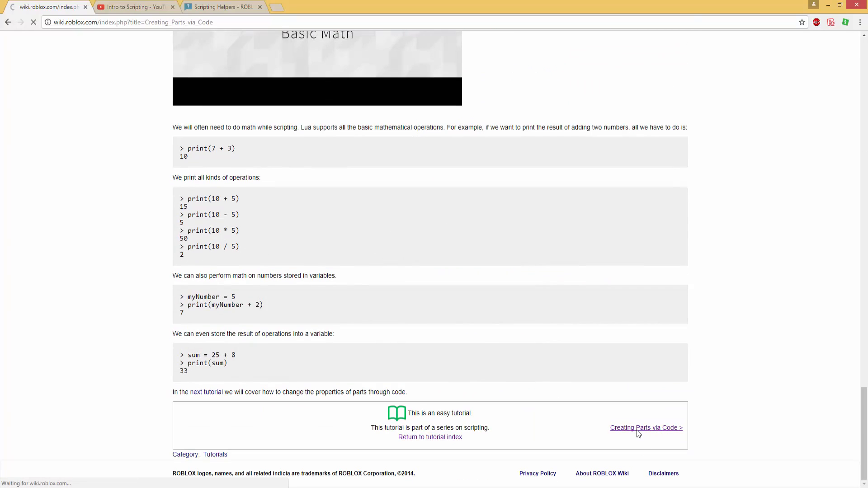
# Step through the wiki tutorial series from Creating Parts via Code to Making a Health Pickup
pyautogui.click(645, 428)
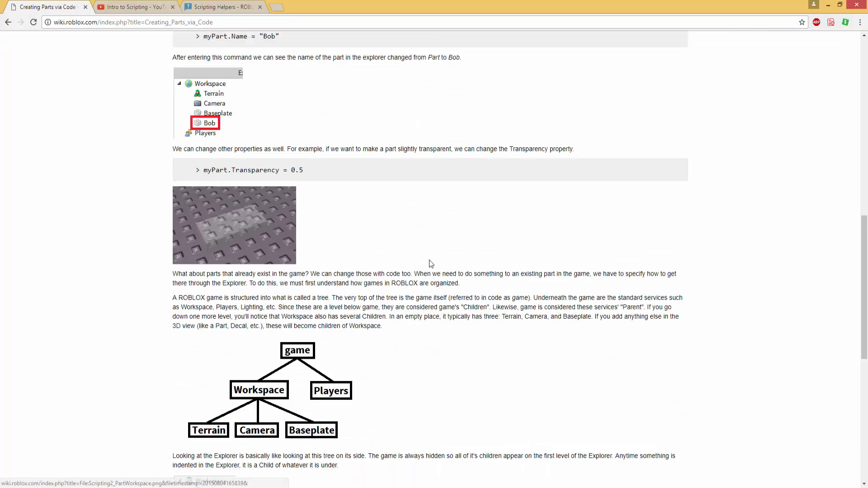
pyautogui.scroll(-3)
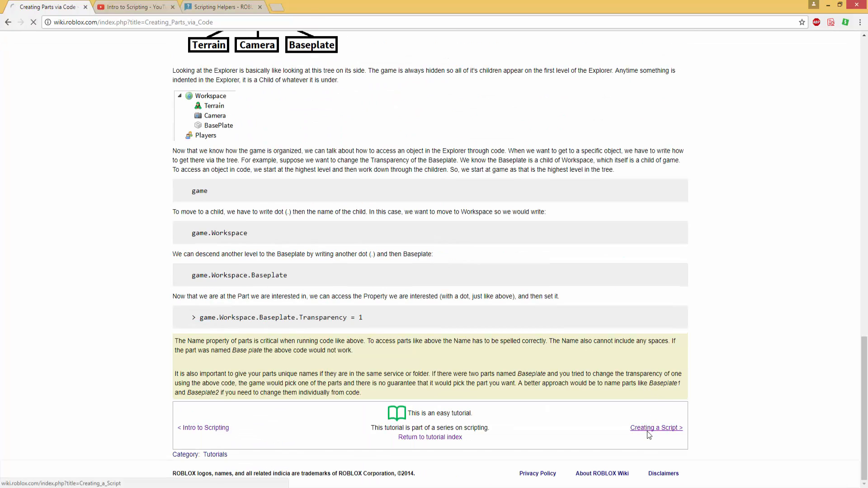
pyautogui.click(657, 428)
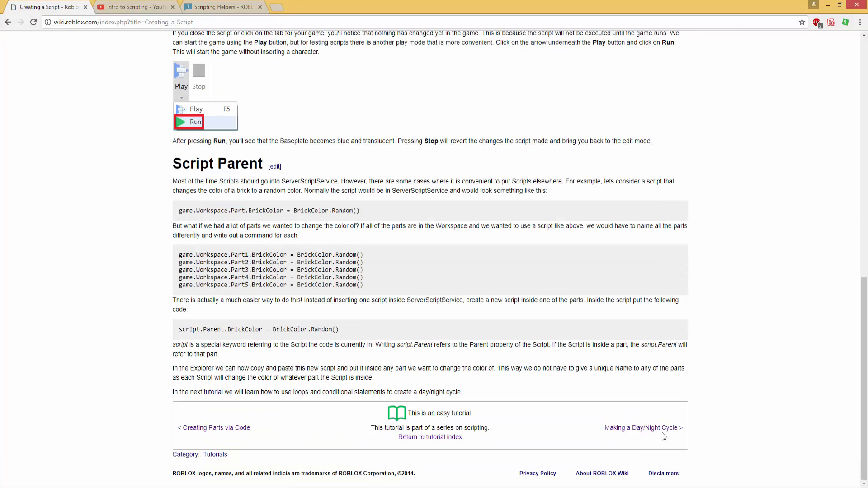
pyautogui.click(641, 427)
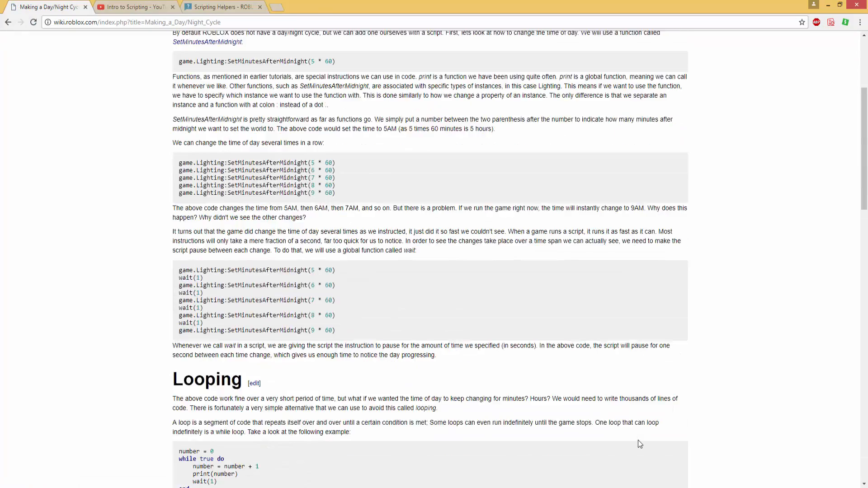
pyautogui.click(650, 428)
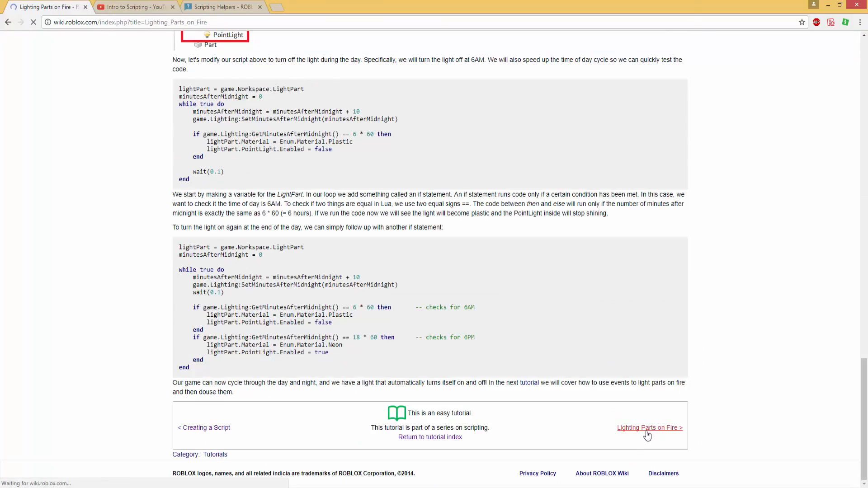
pyautogui.click(649, 427)
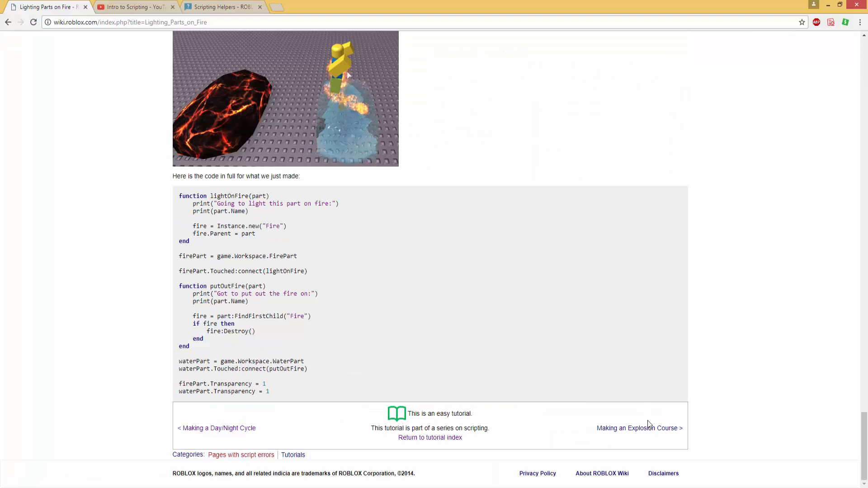
pyautogui.click(639, 427)
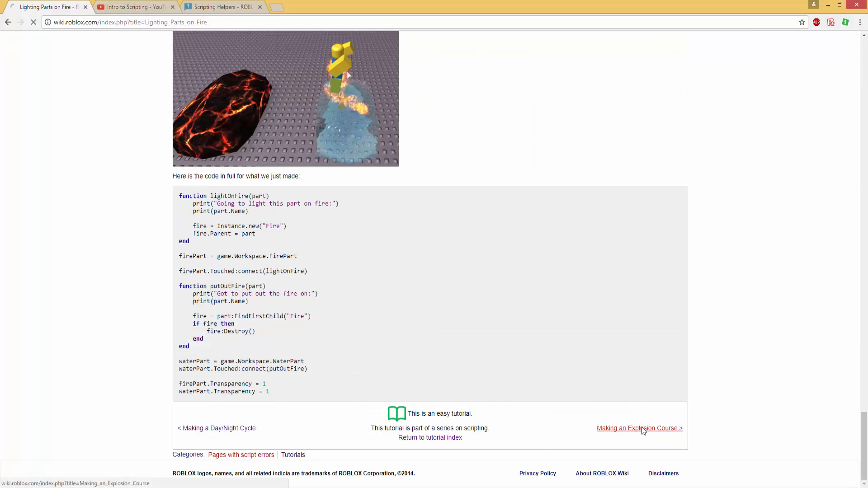
pyautogui.click(639, 427)
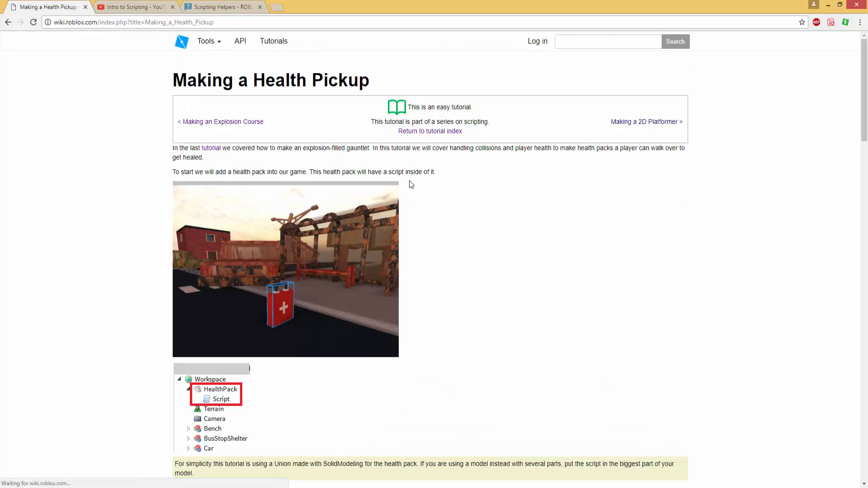
pyautogui.scroll(-3)
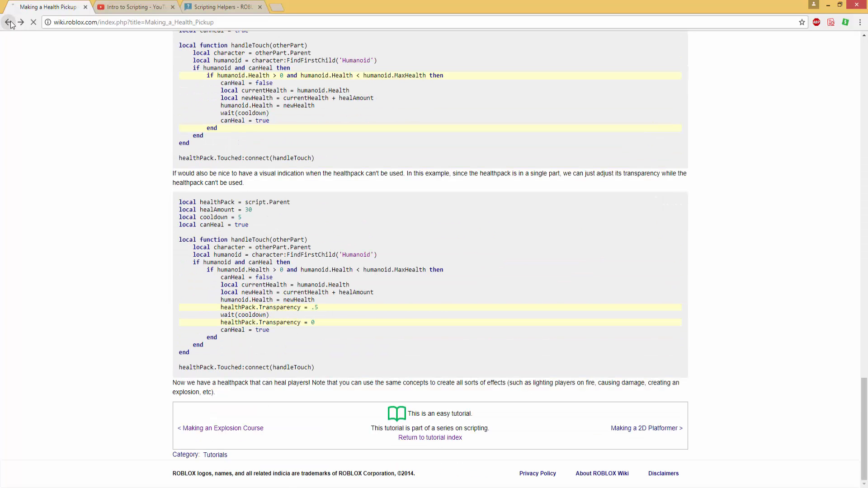
# Go back to the Scripting portal, reopen Intro to Scripting from Google, then close the wiki tab
pyautogui.click(9, 22)
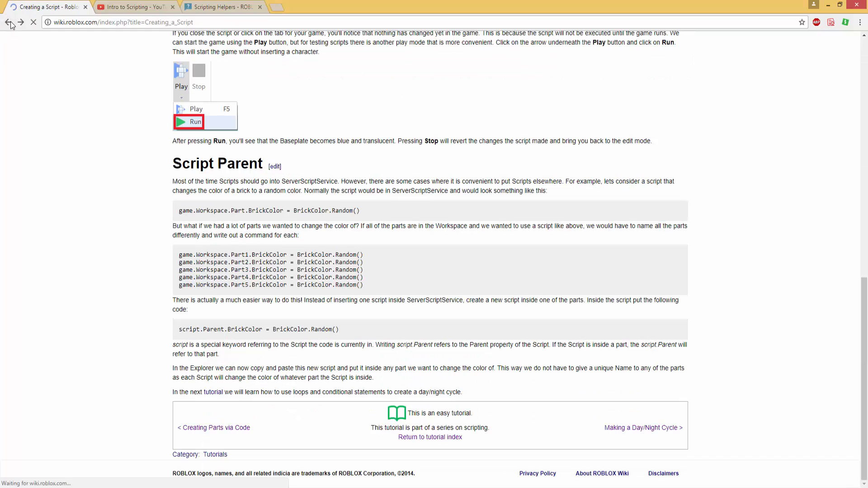
pyautogui.click(9, 22)
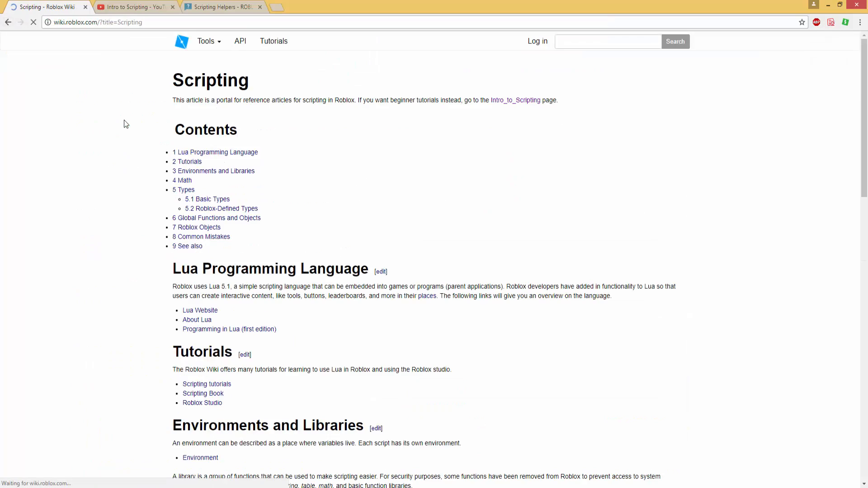
pyautogui.scroll(-3)
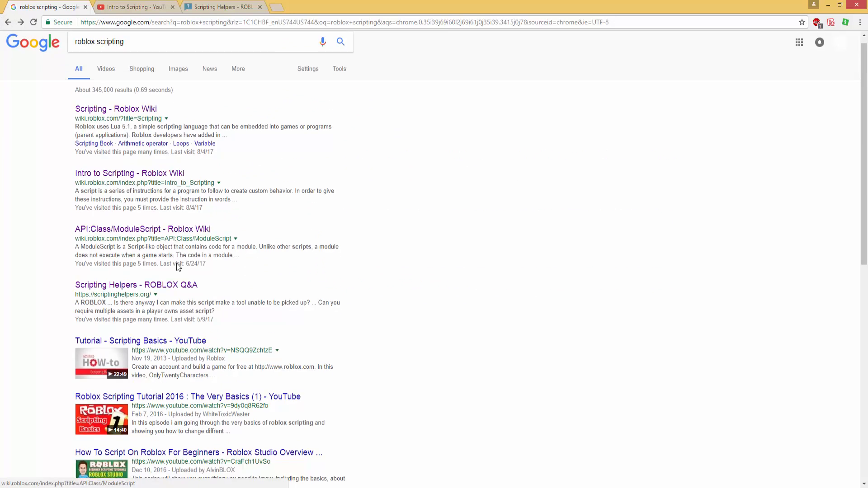
pyautogui.click(129, 172)
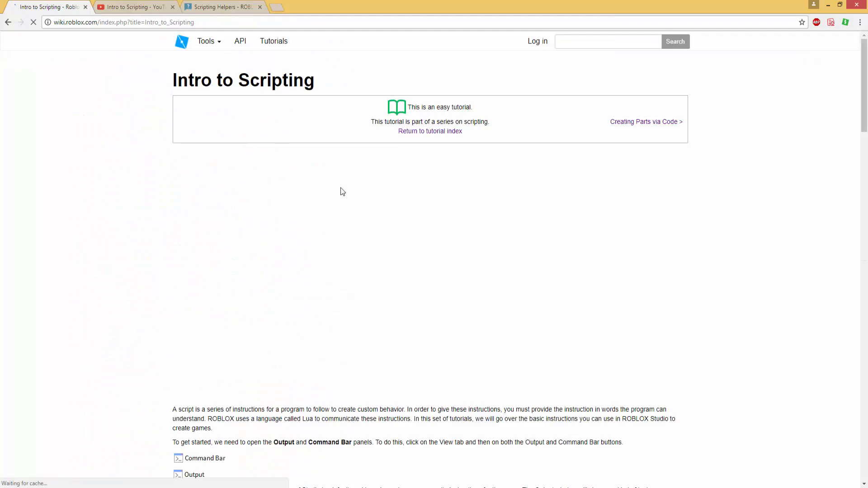
pyautogui.scroll(-3)
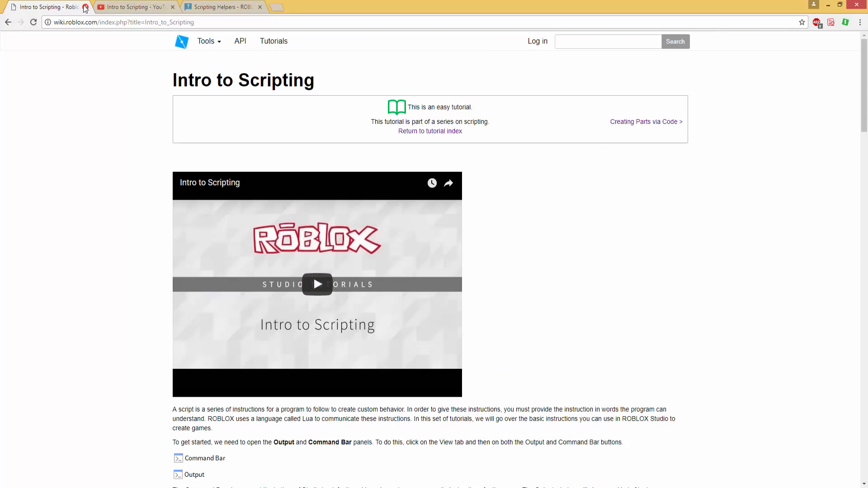
pyautogui.click(85, 6)
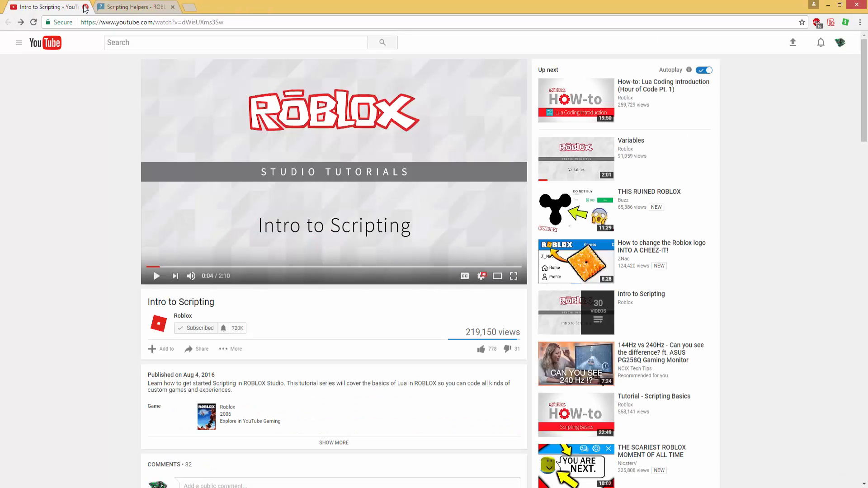
pyautogui.moveTo(304, 103)
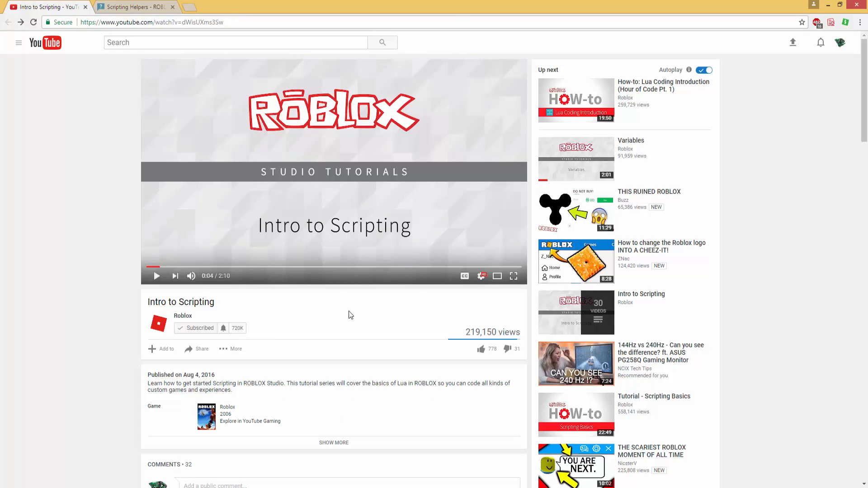
# Scrub the Intro to Scripting video, step through Changing Properties Parts I and II, then close YouTube
pyautogui.click(157, 323)
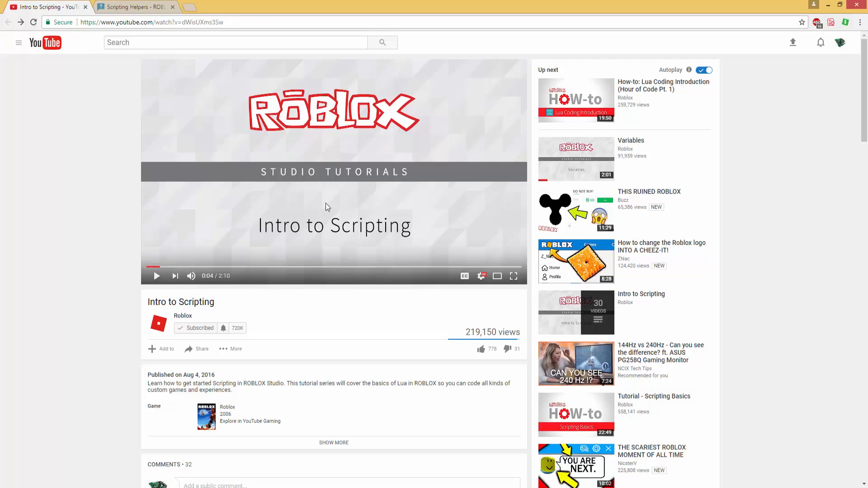
pyautogui.moveTo(277, 305)
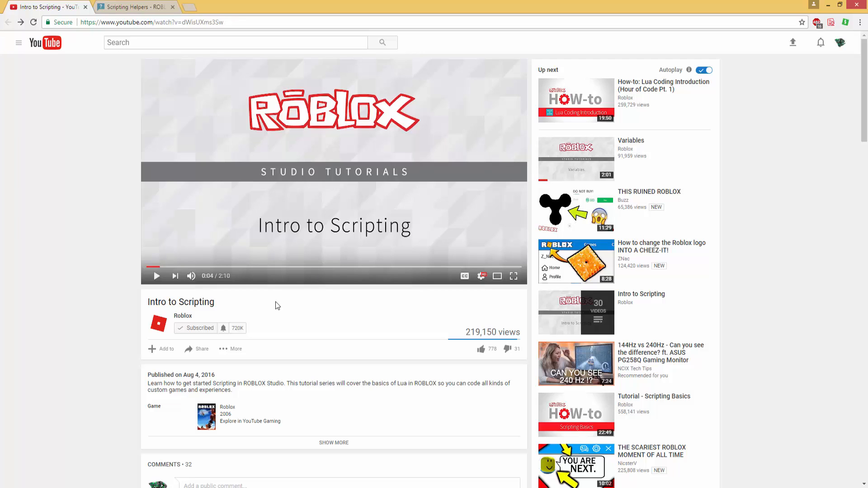
pyautogui.moveTo(392, 315)
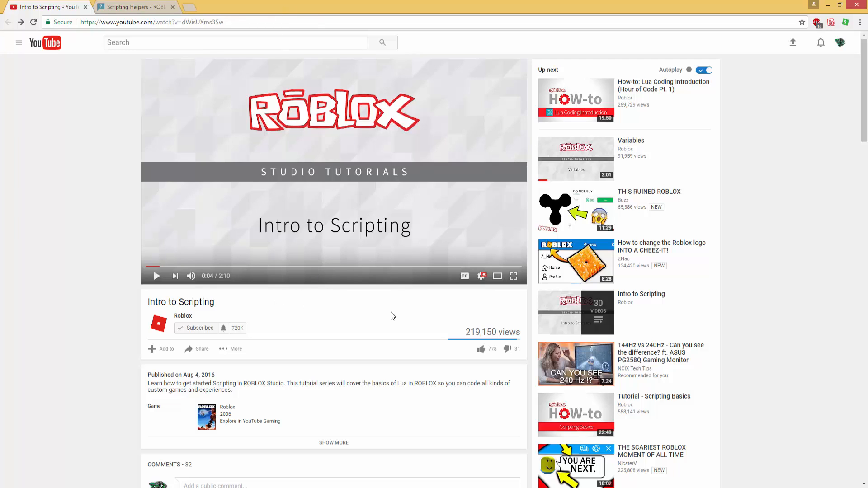
pyautogui.moveTo(386, 312)
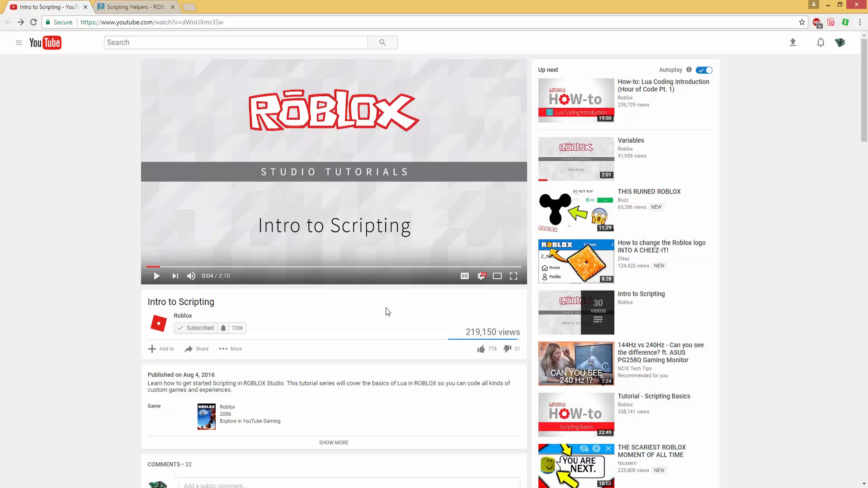
pyautogui.moveTo(284, 264)
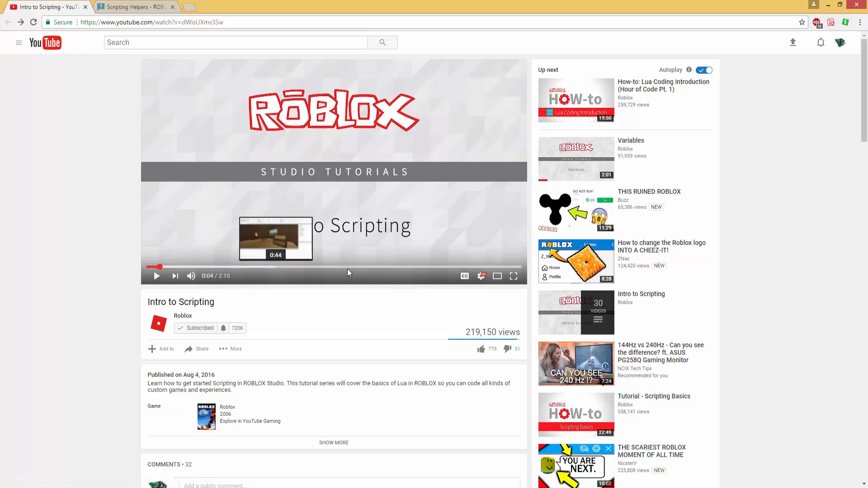
pyautogui.click(439, 268)
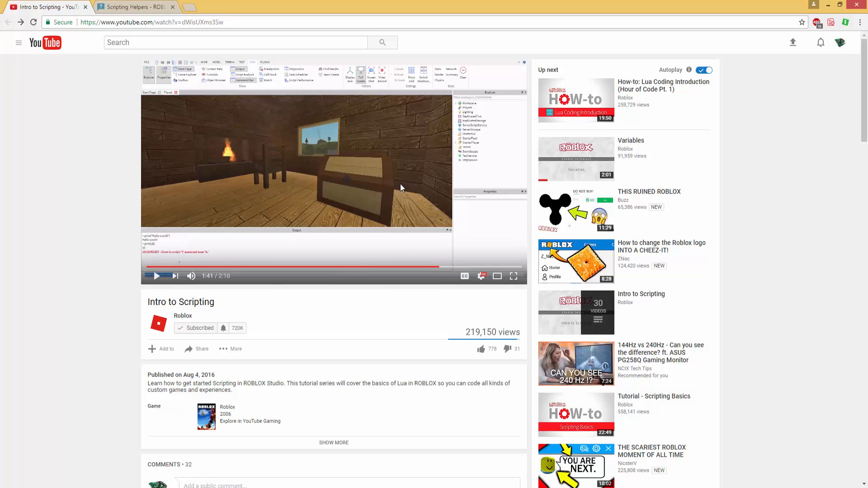
pyautogui.moveTo(404, 221)
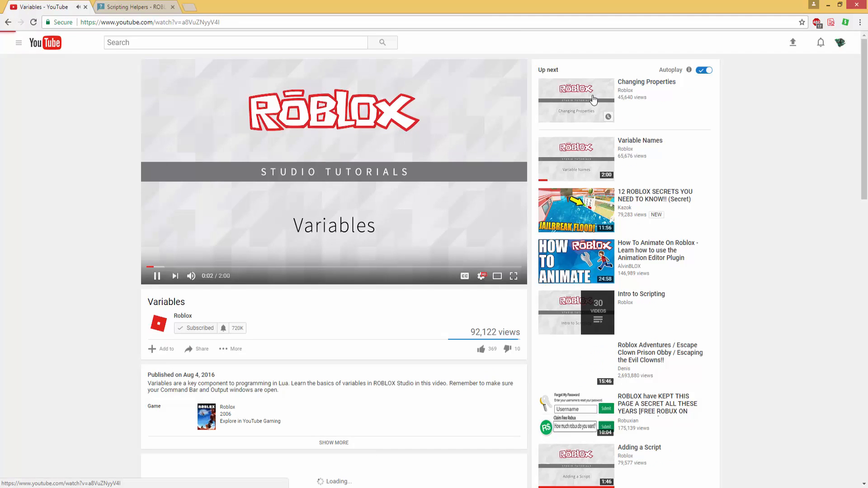
pyautogui.click(576, 99)
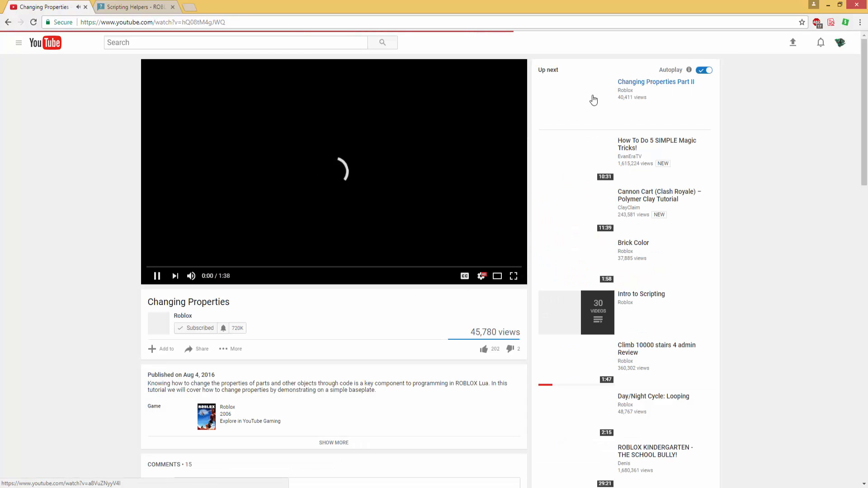
pyautogui.click(656, 81)
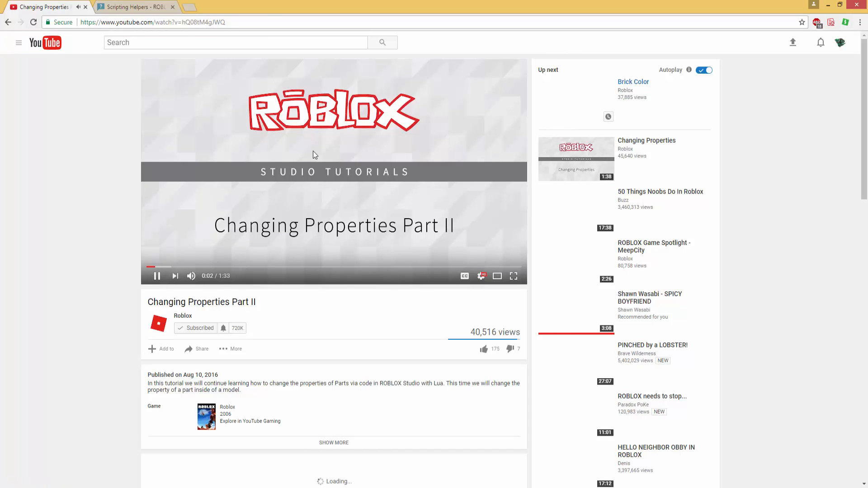
pyautogui.click(133, 6)
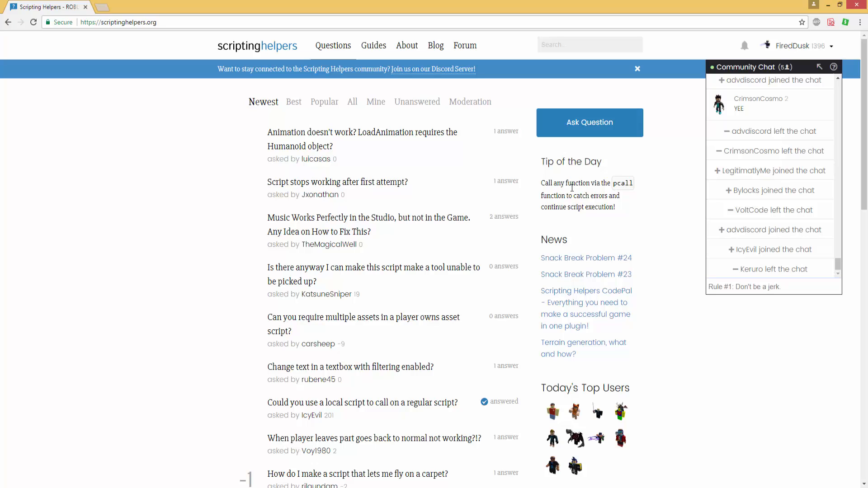
pyautogui.moveTo(668, 263)
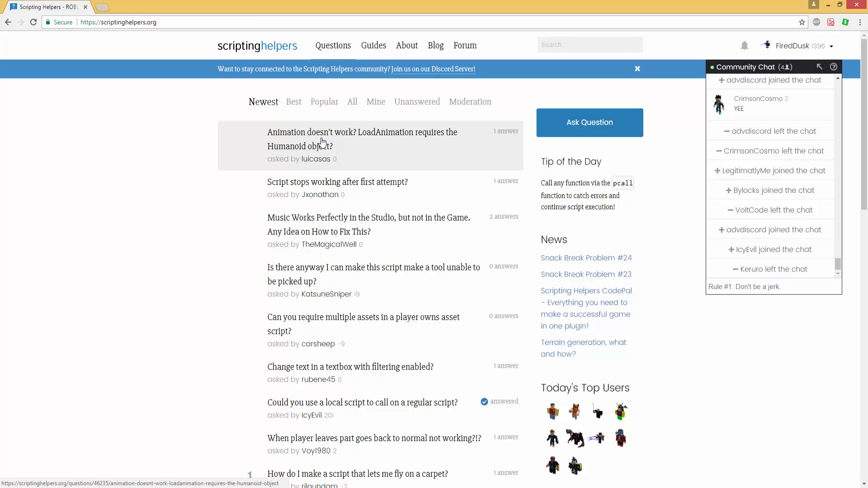
# View the newest question about LoadAnimation requiring the Humanoid object, reading its script and error
pyautogui.click(362, 139)
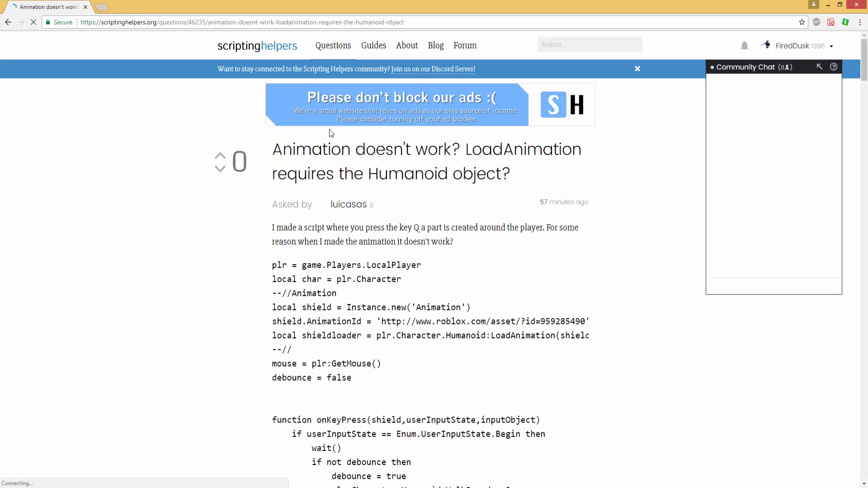
pyautogui.click(793, 45)
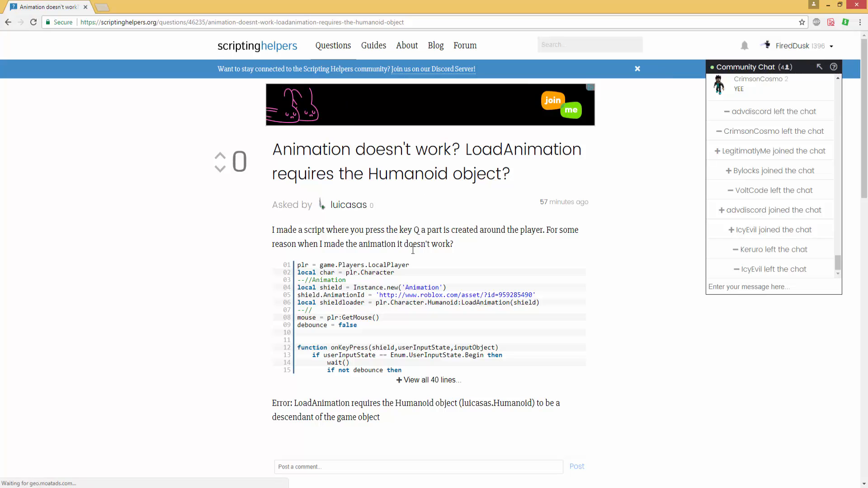
pyautogui.scroll(-3)
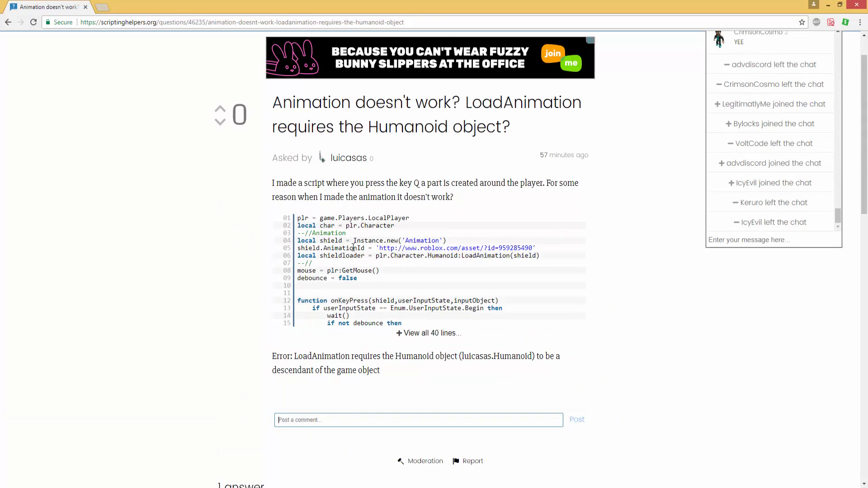
pyautogui.scroll(-3)
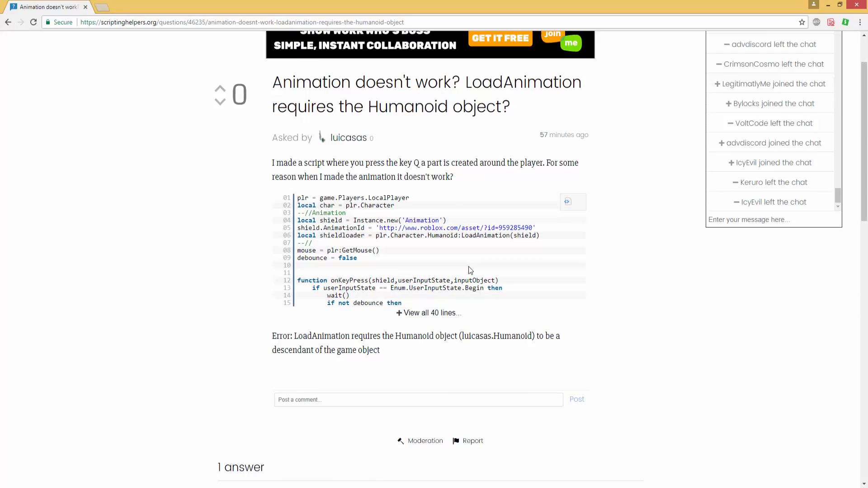
pyautogui.scroll(-3)
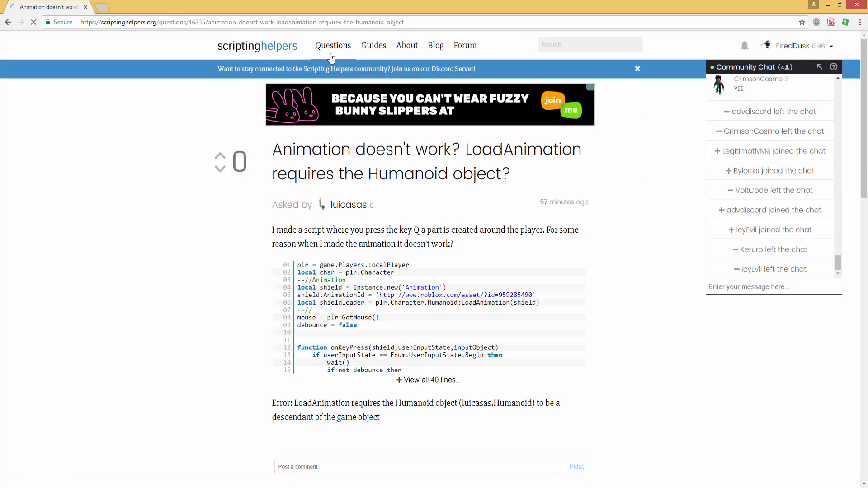
pyautogui.click(256, 46)
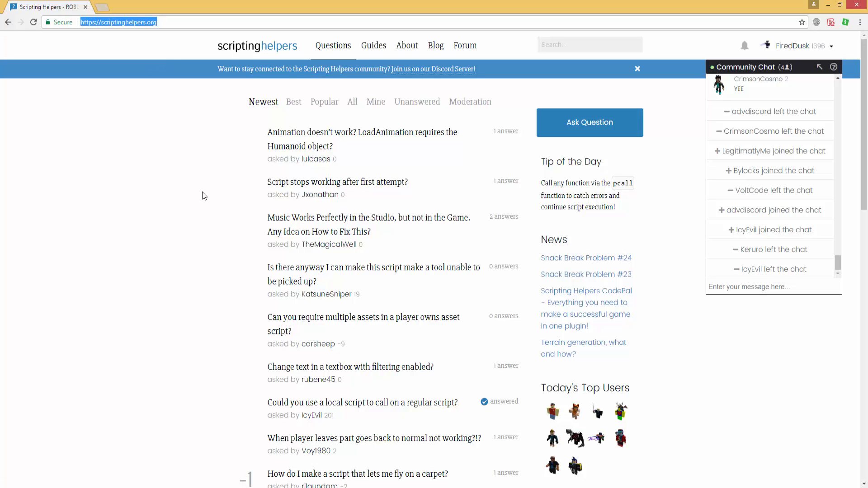
pyautogui.moveTo(218, 229)
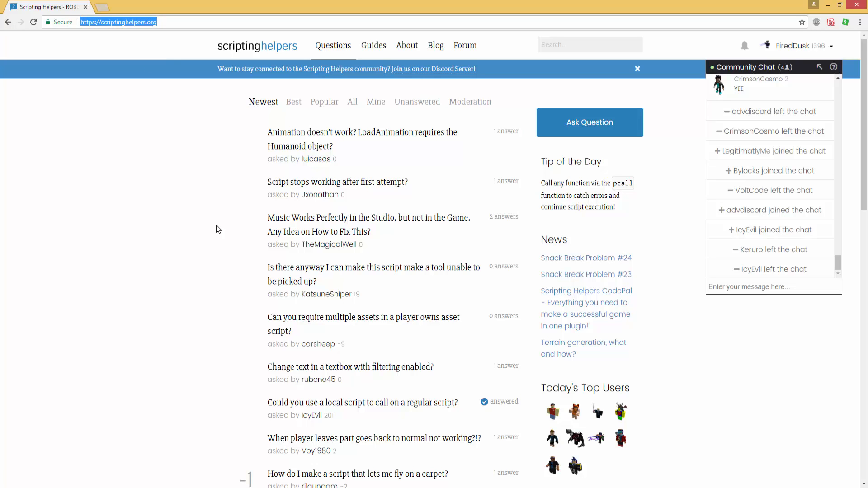
pyautogui.moveTo(204, 238)
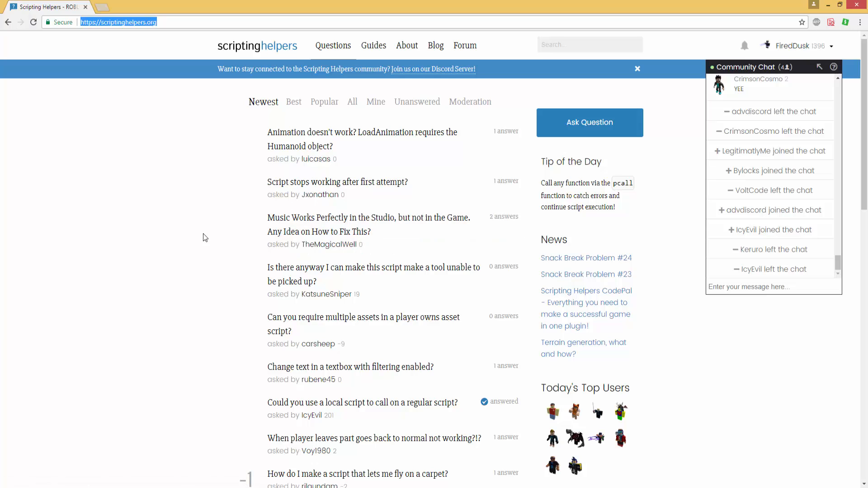
pyautogui.click(198, 21)
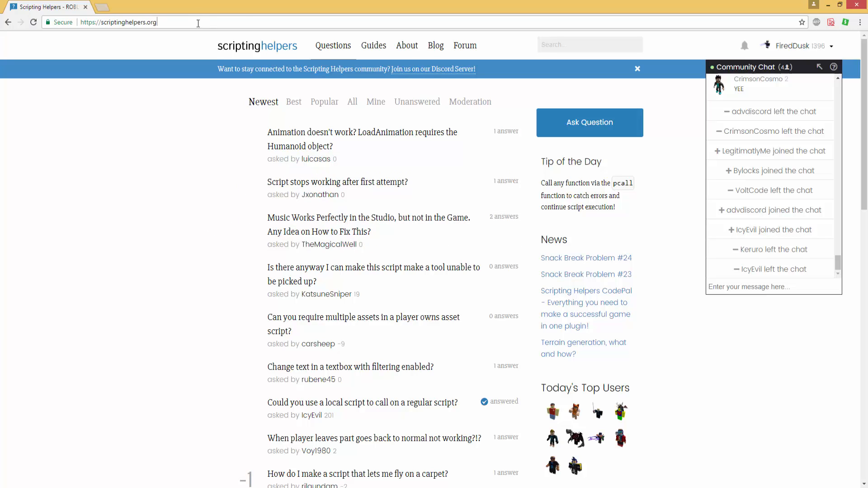
pyautogui.click(117, 21)
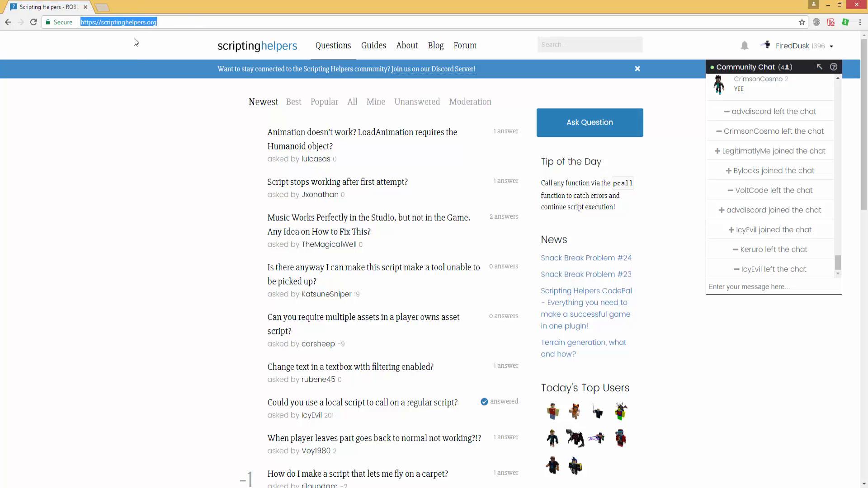
pyautogui.click(189, 184)
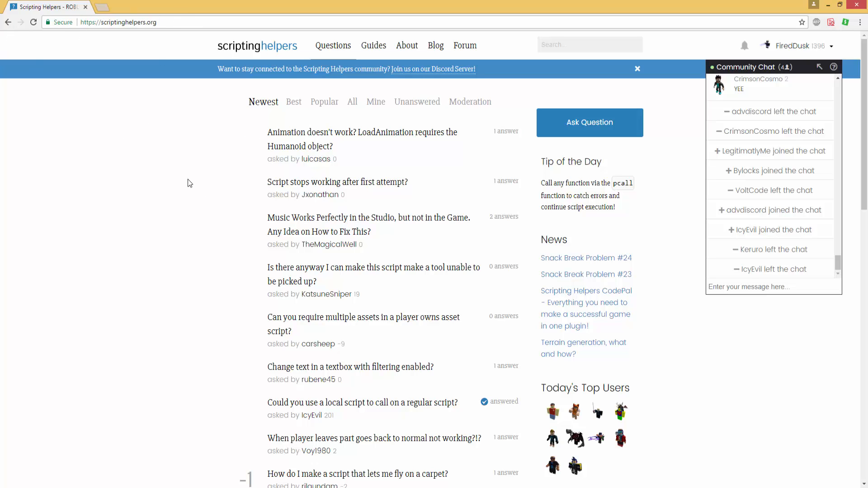
pyautogui.moveTo(649, 247)
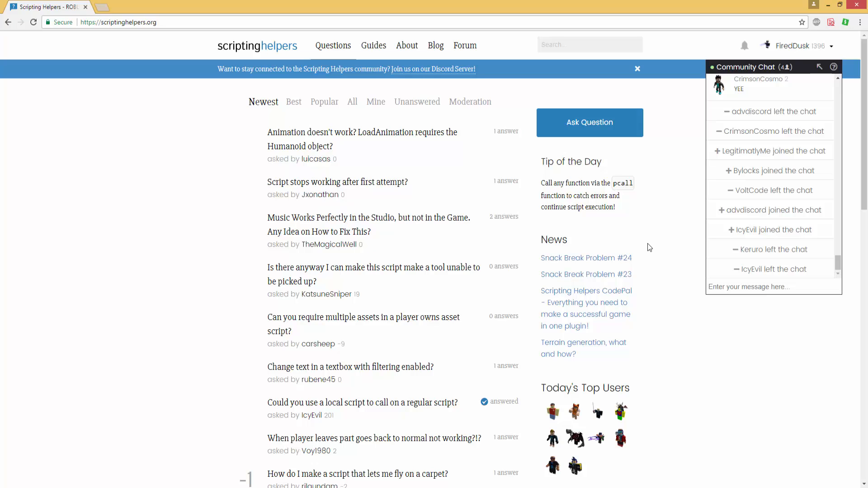
pyautogui.moveTo(706, 225)
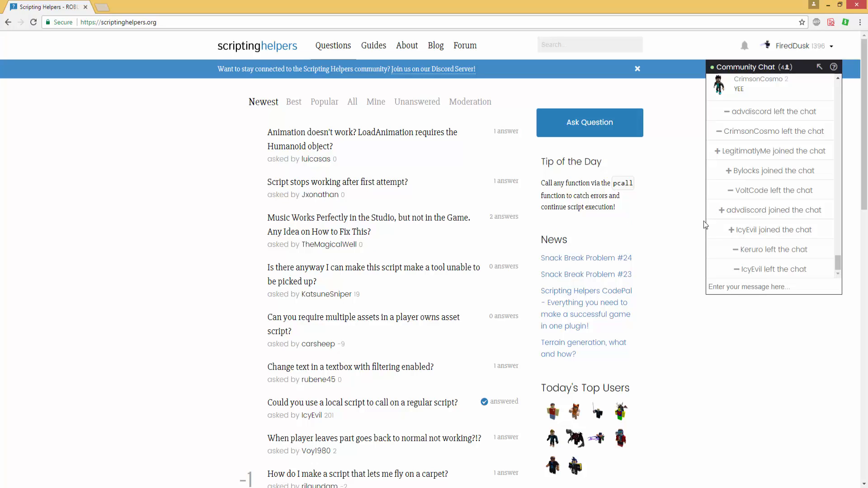
pyautogui.moveTo(701, 229)
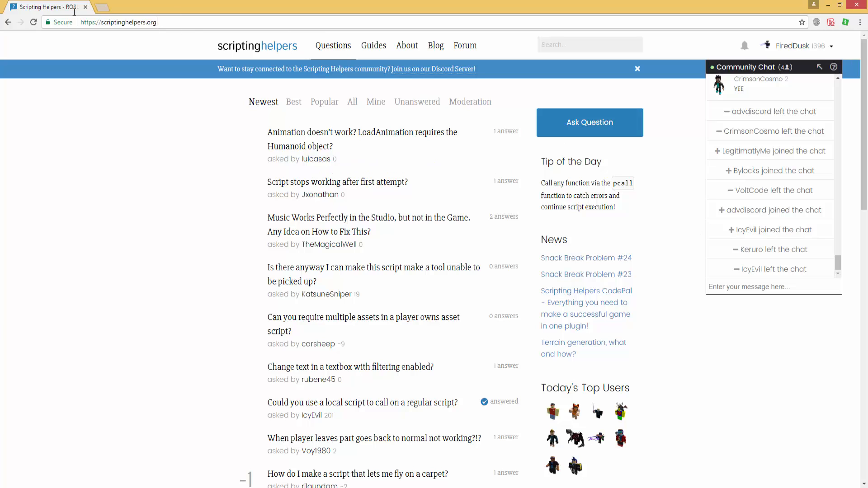
pyautogui.click(798, 46)
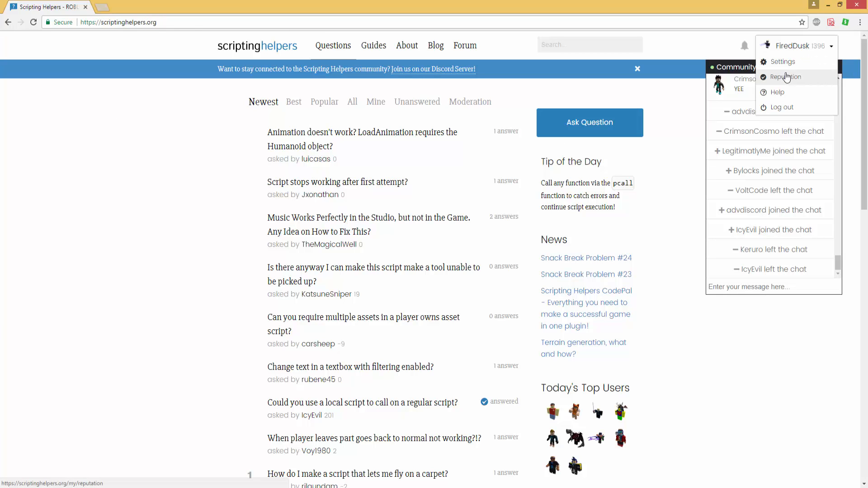
pyautogui.click(785, 76)
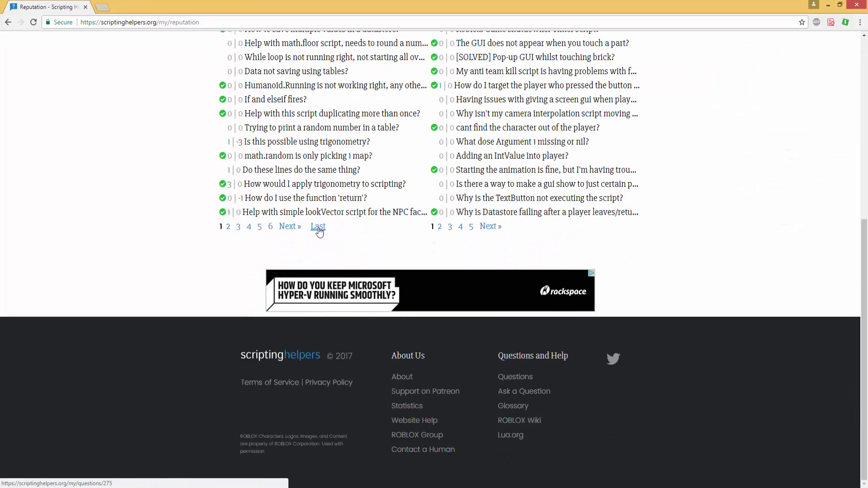
pyautogui.click(317, 226)
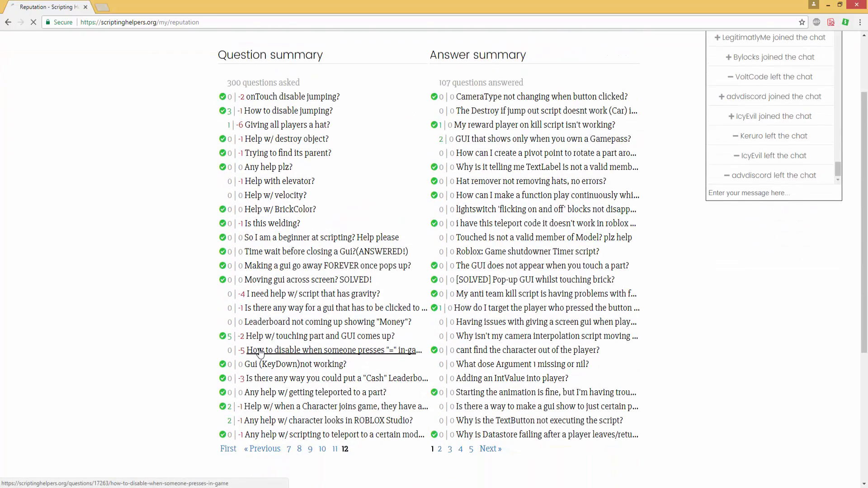
pyautogui.click(333, 350)
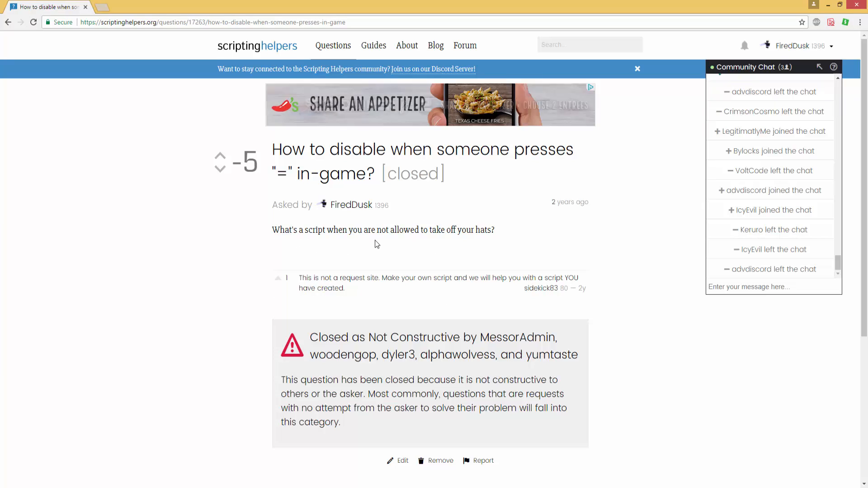
pyautogui.moveTo(528, 253)
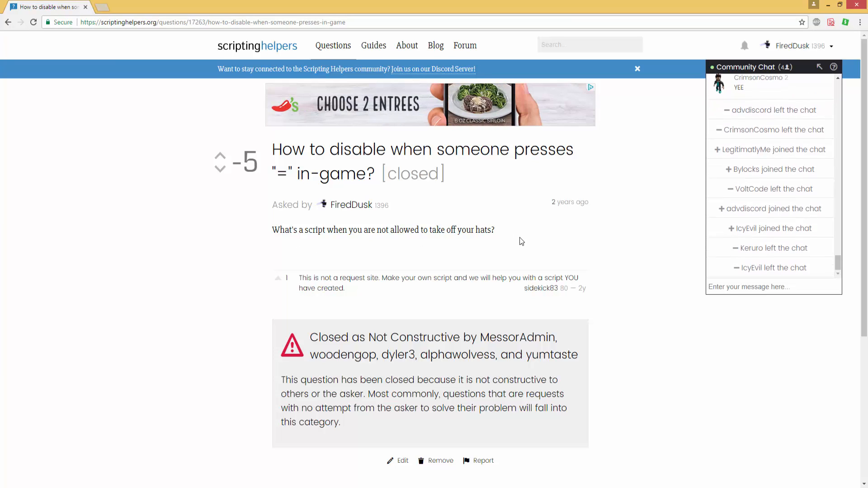
pyautogui.moveTo(372, 230); pyautogui.dragTo(493, 230)
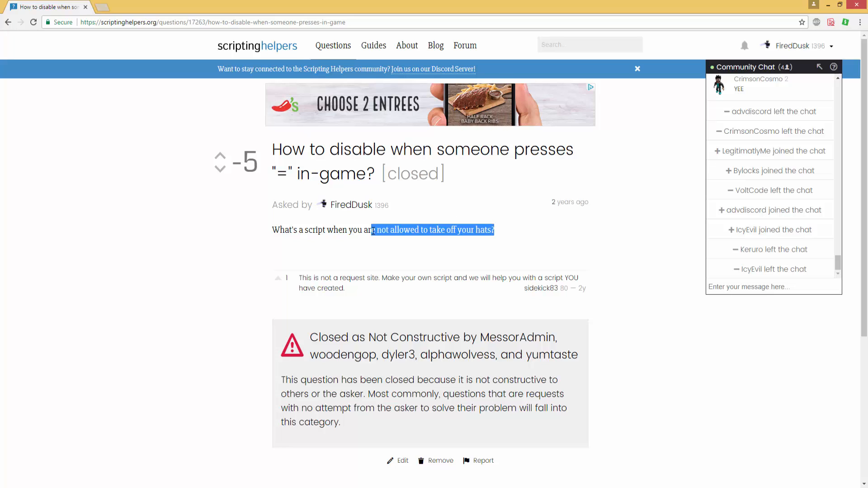
pyautogui.click(551, 226)
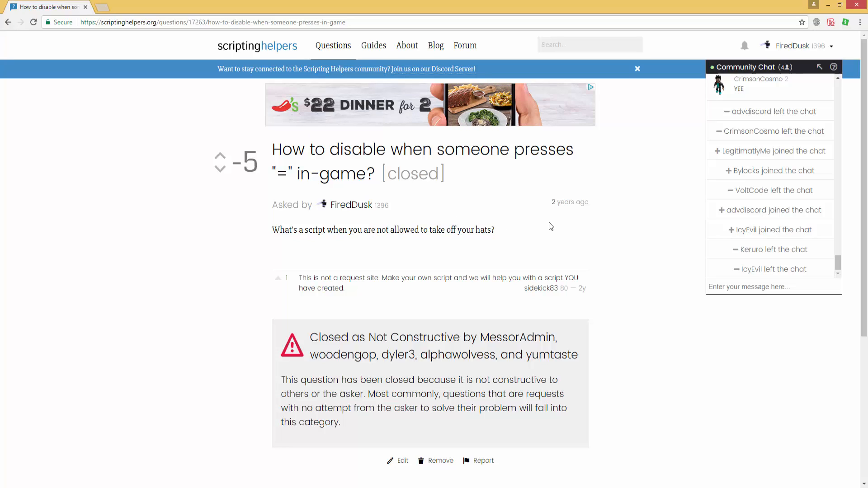
pyautogui.moveTo(299, 277); pyautogui.dragTo(347, 288)
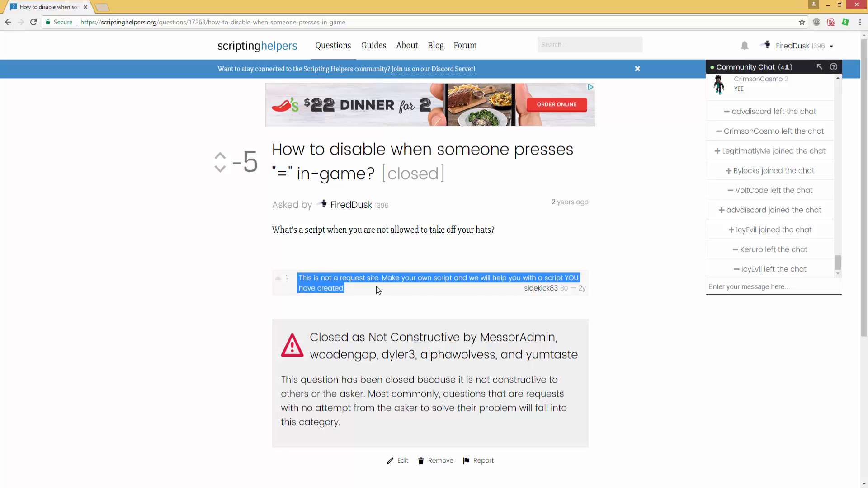
pyautogui.click(382, 292)
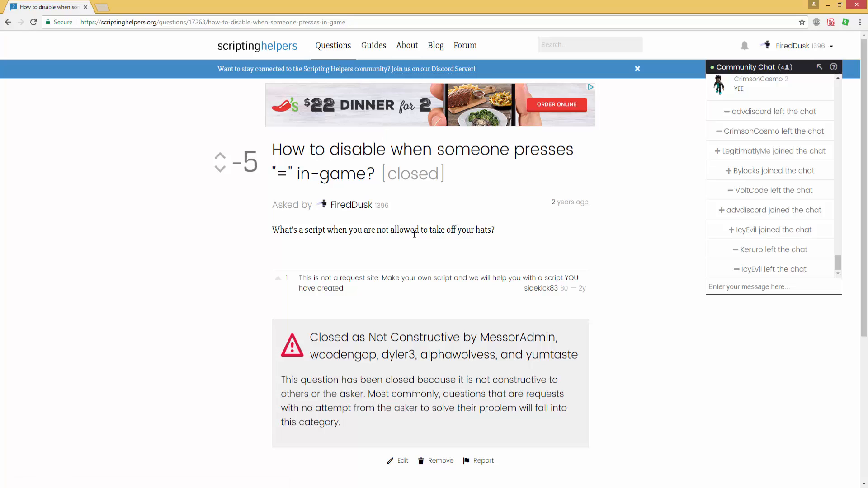
pyautogui.moveTo(524, 253)
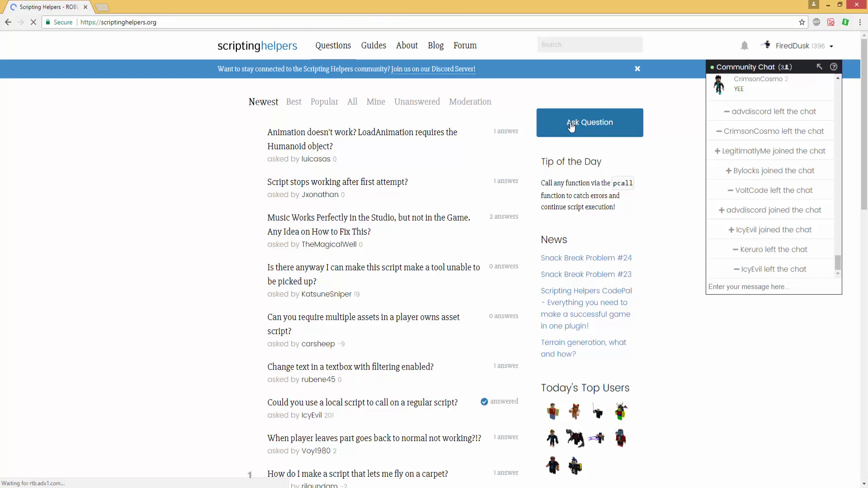
pyautogui.click(589, 122)
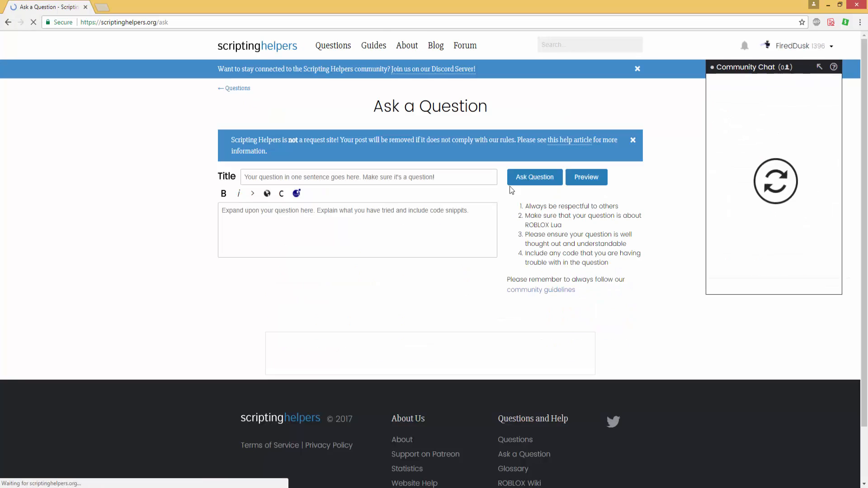
pyautogui.click(350, 232)
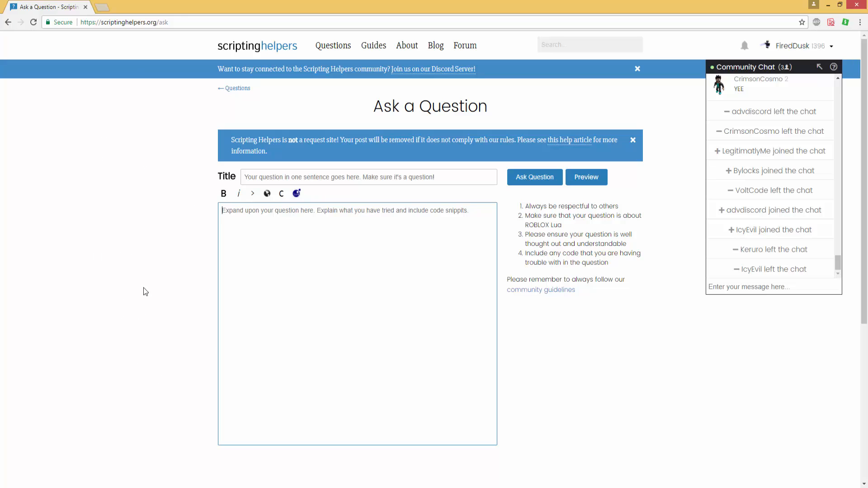
pyautogui.moveTo(43, 153)
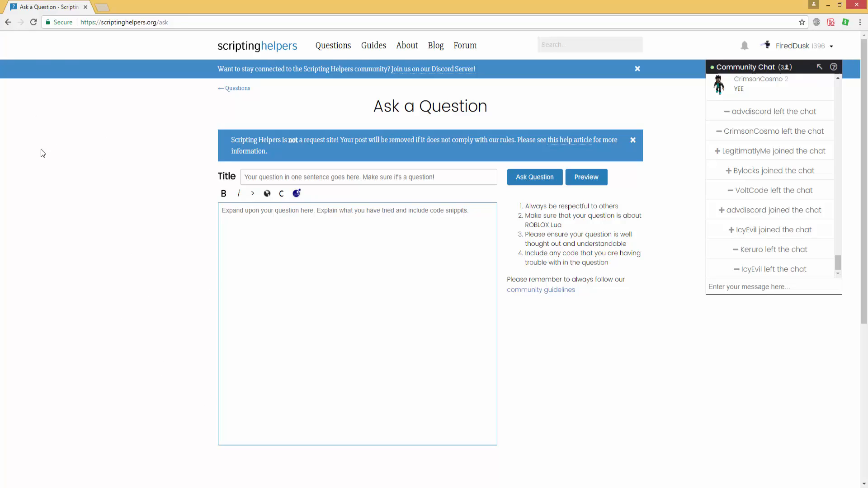
pyautogui.write('dawdawdoawdj[wa')
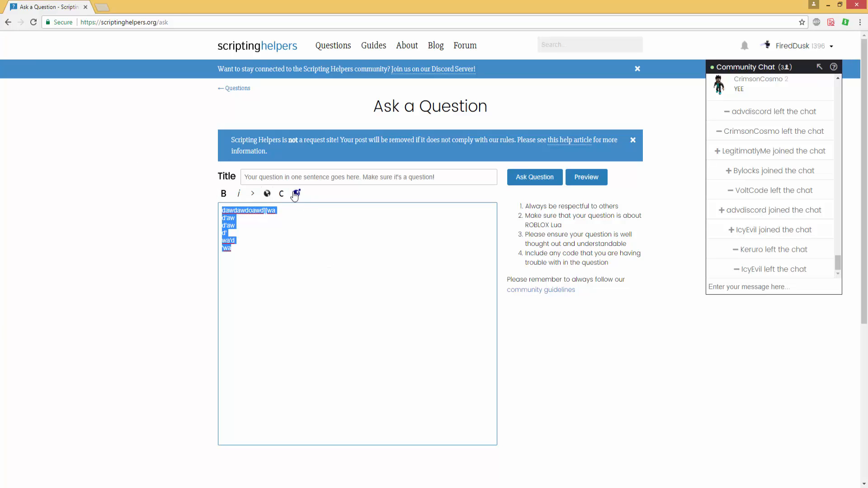
pyautogui.click(296, 194)
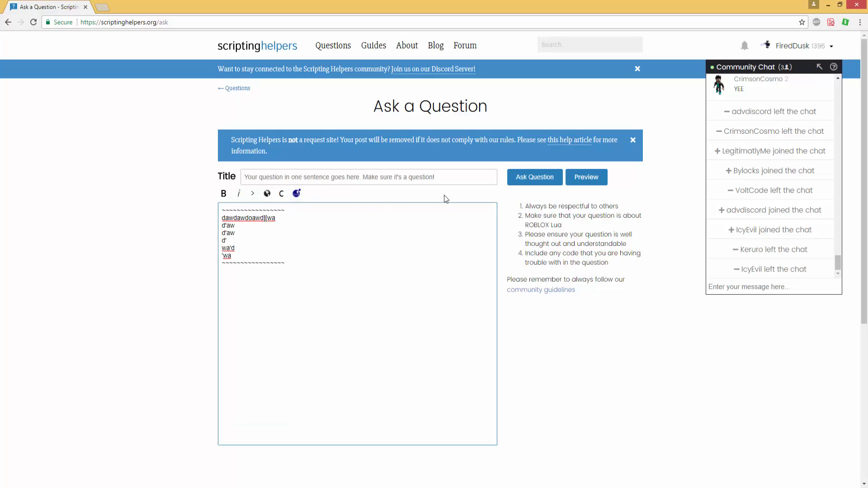
pyautogui.press('ctrl+a')
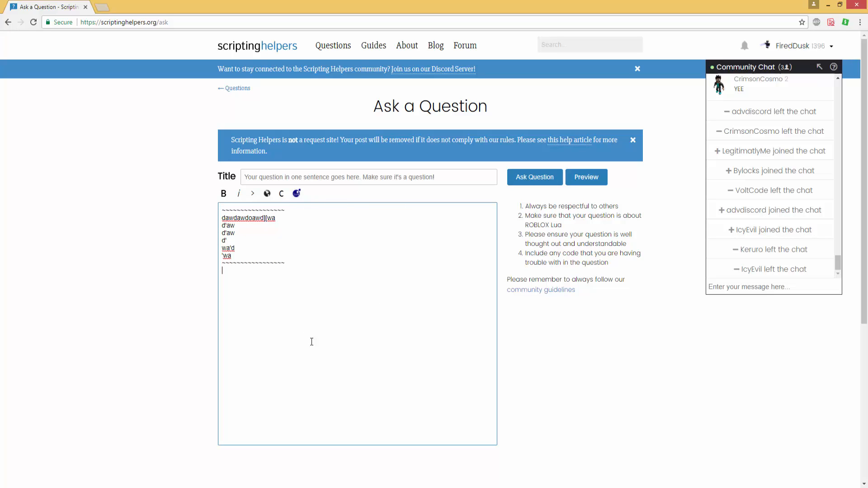
pyautogui.moveTo(345, 277)
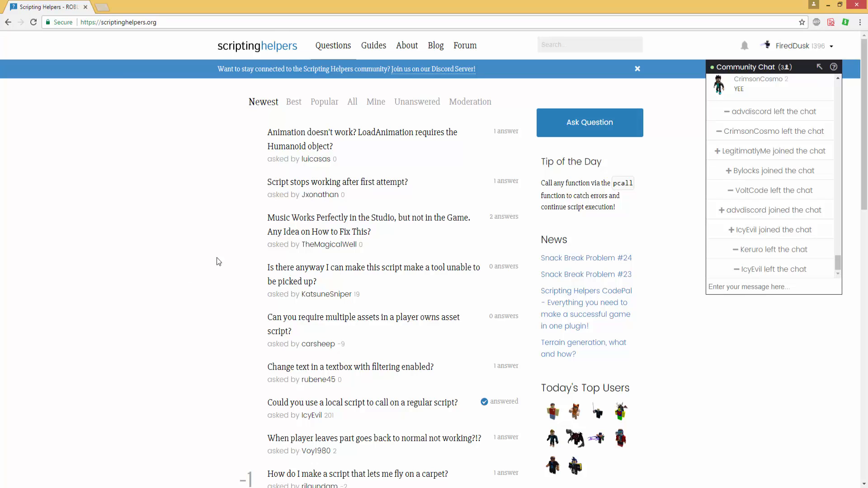
pyautogui.click(119, 21)
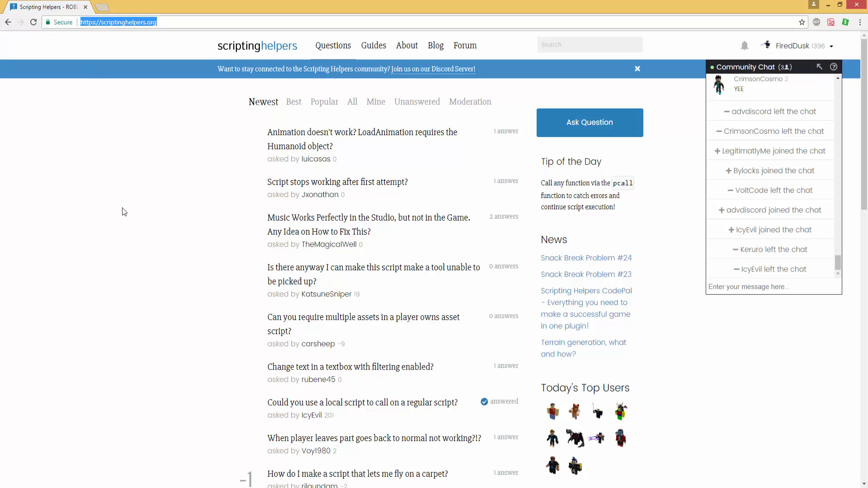
pyautogui.moveTo(115, 211)
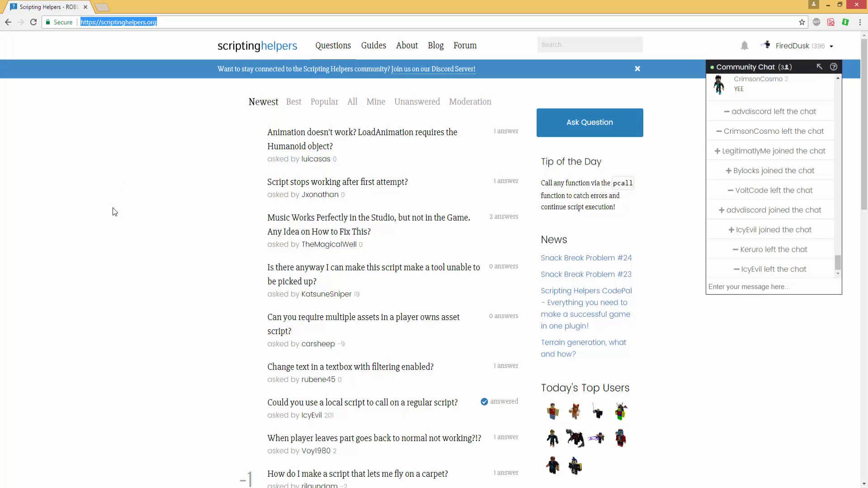
pyautogui.moveTo(114, 206)
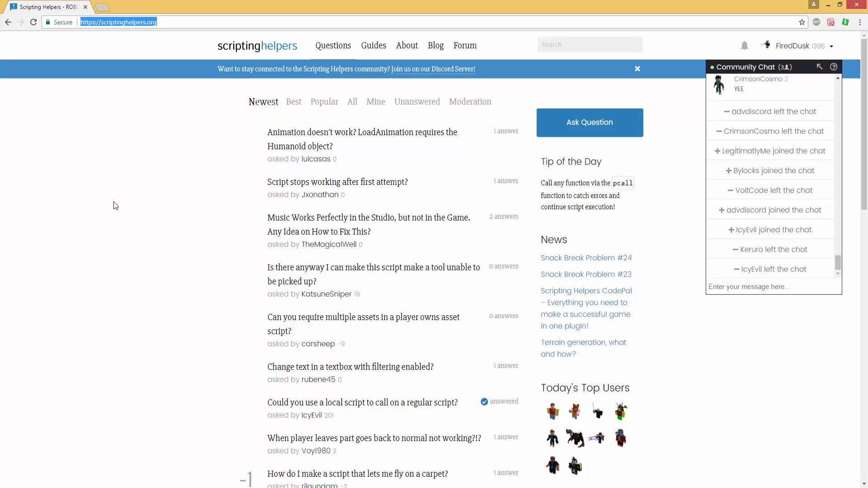
pyautogui.click(188, 22)
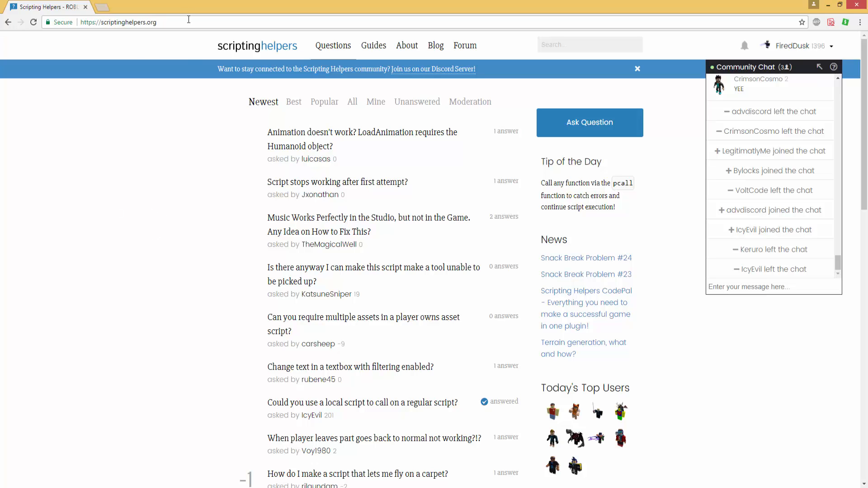
pyautogui.click(118, 22)
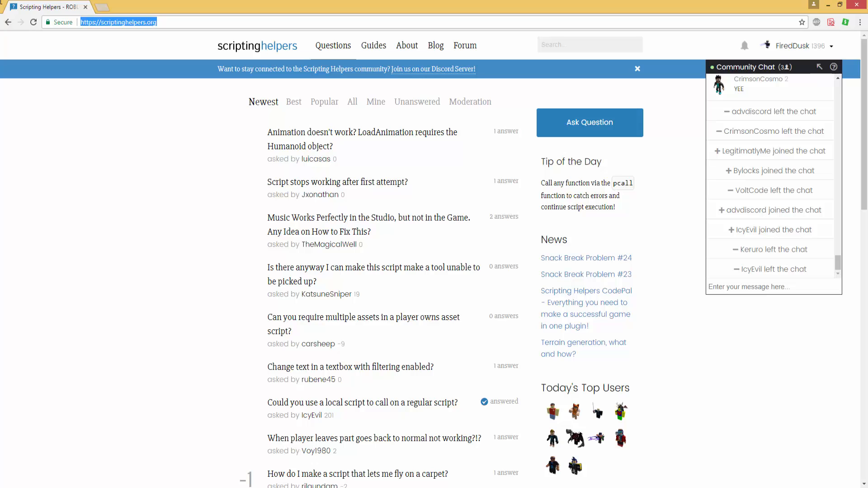
pyautogui.click(797, 46)
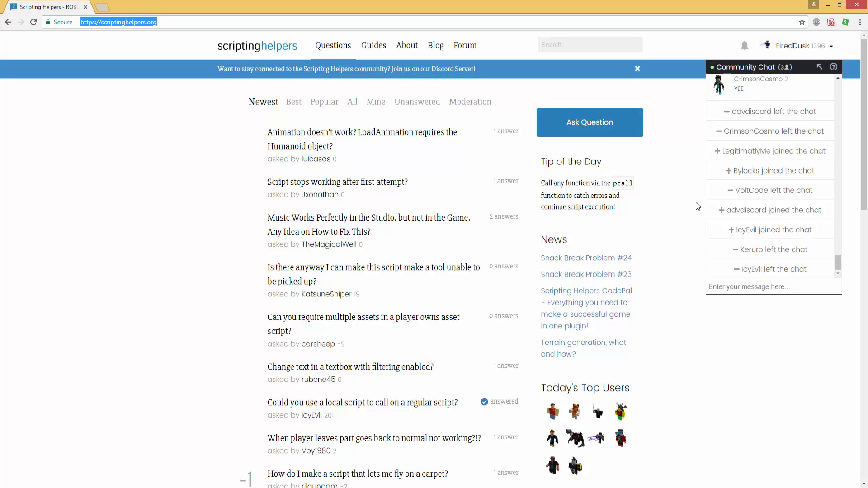
pyautogui.scroll(-3)
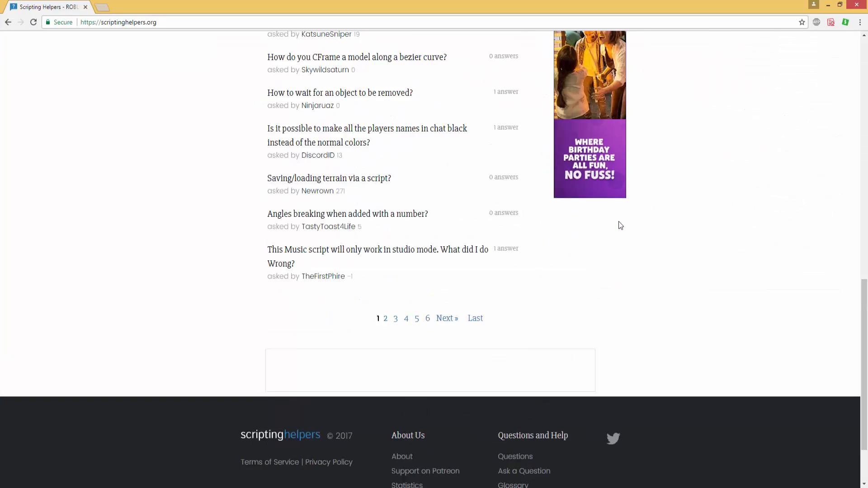